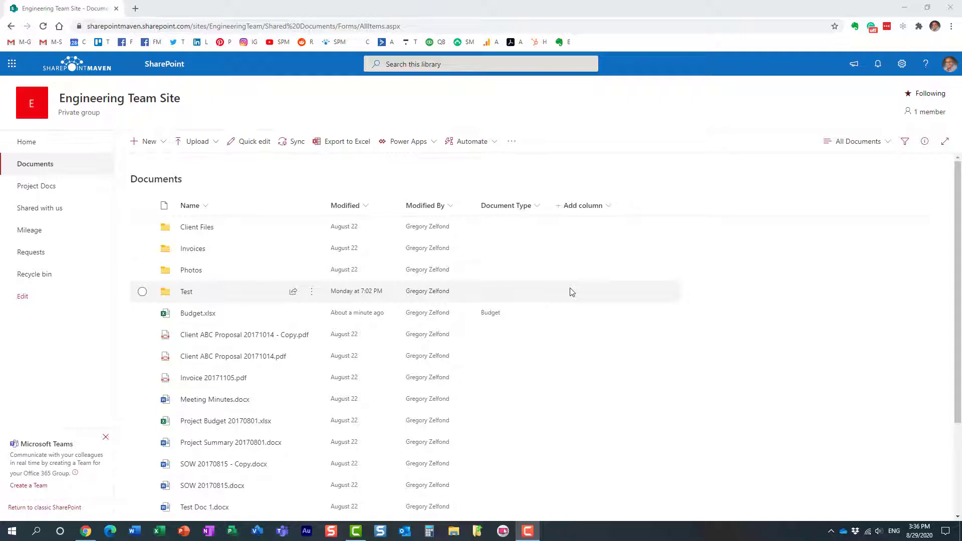
mouse_move(297, 388)
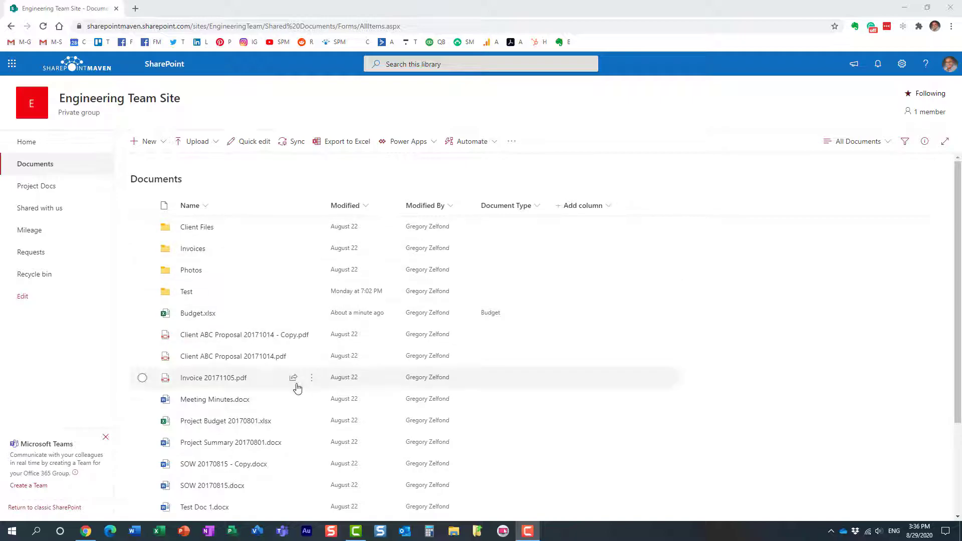
mouse_move(530, 221)
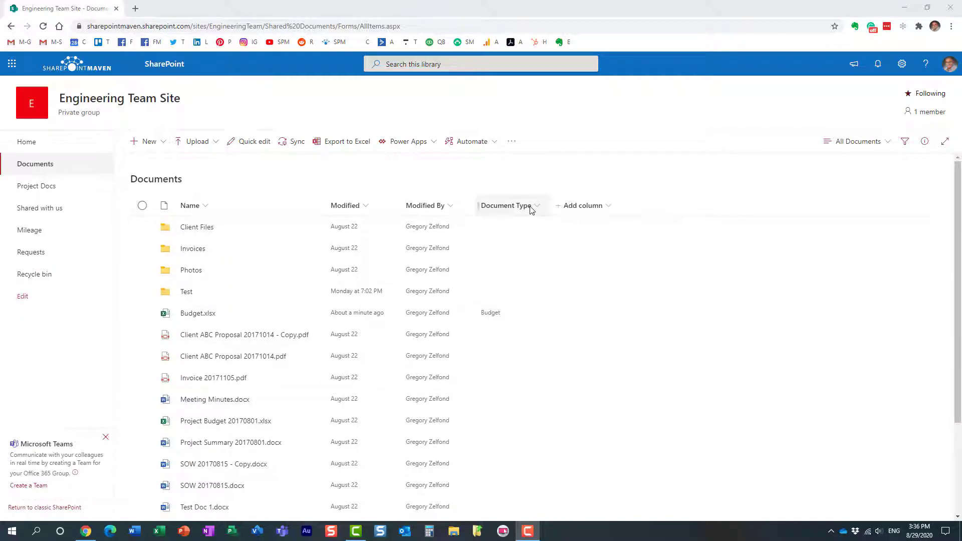
Browse Document Type terms for the Client ABC Proposal copy PDF without tagging it
click(142, 334)
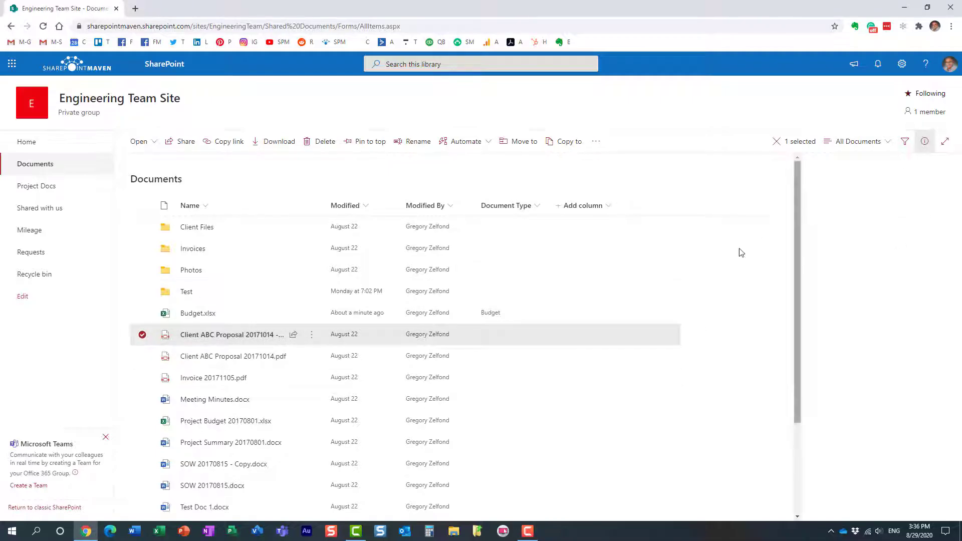
click(924, 141)
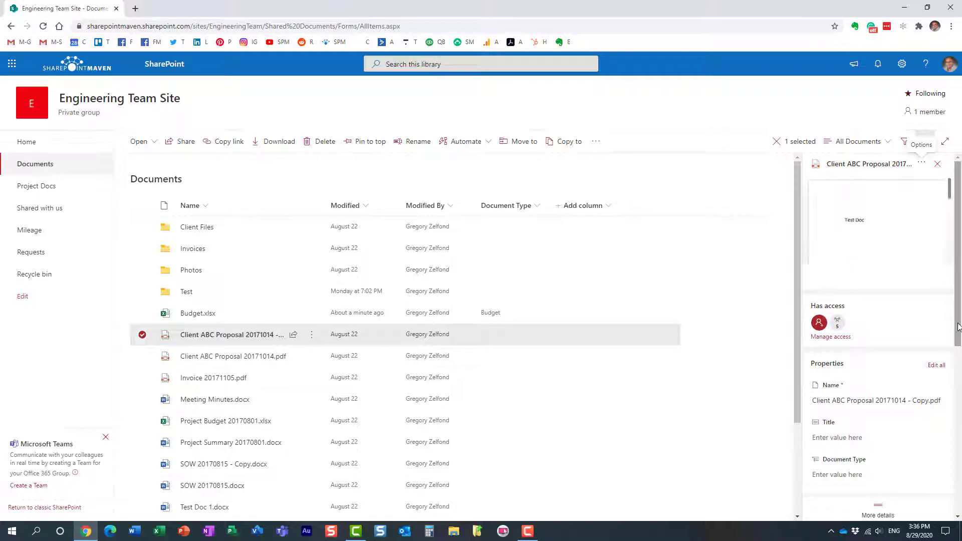
click(865, 473)
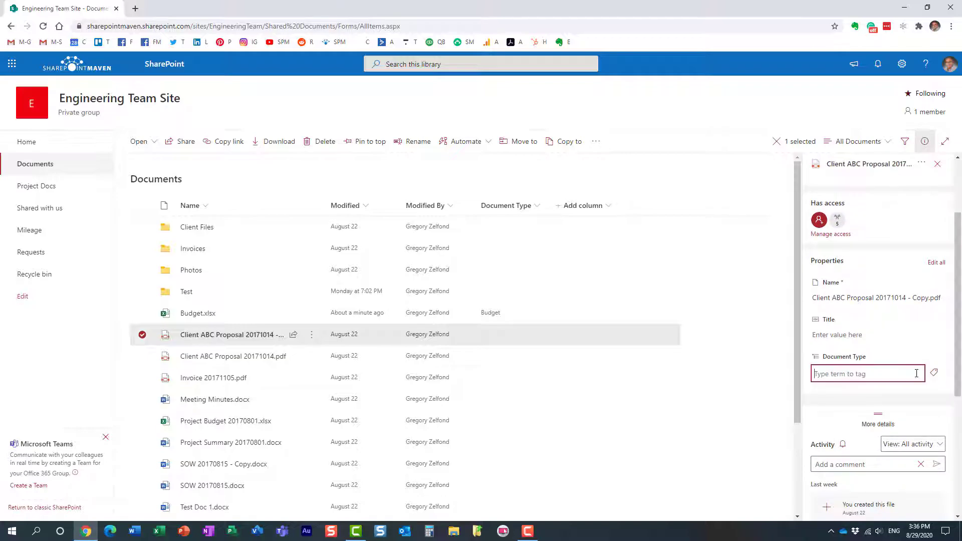
click(933, 373)
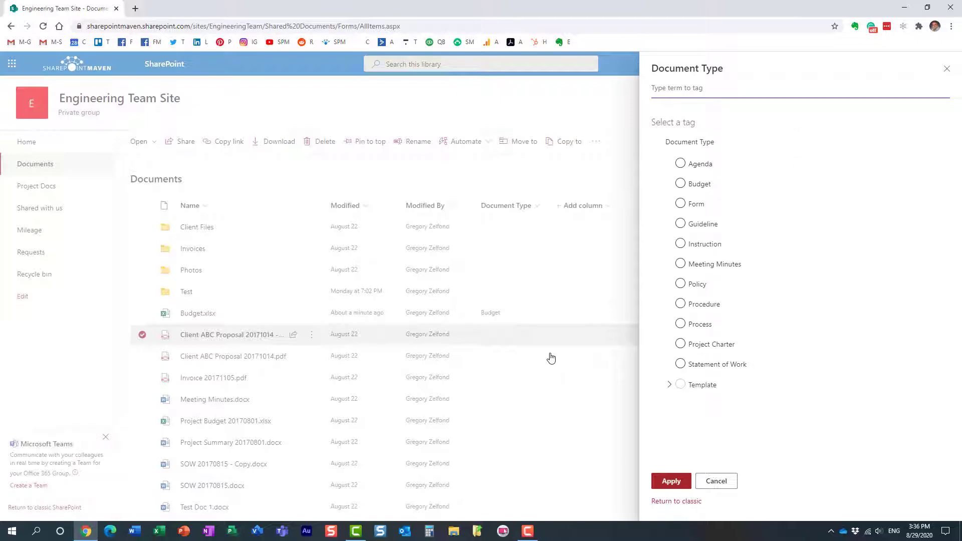
click(715, 481)
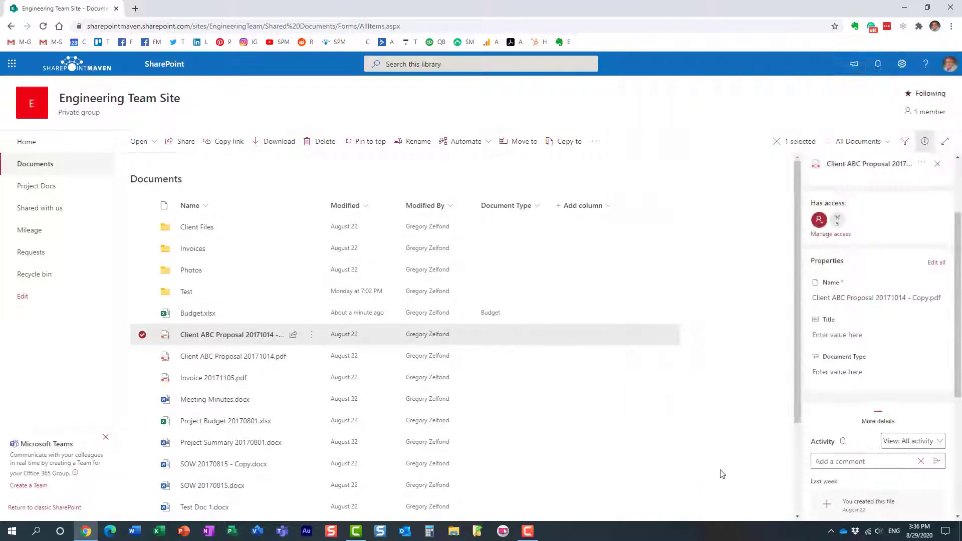
click(925, 142)
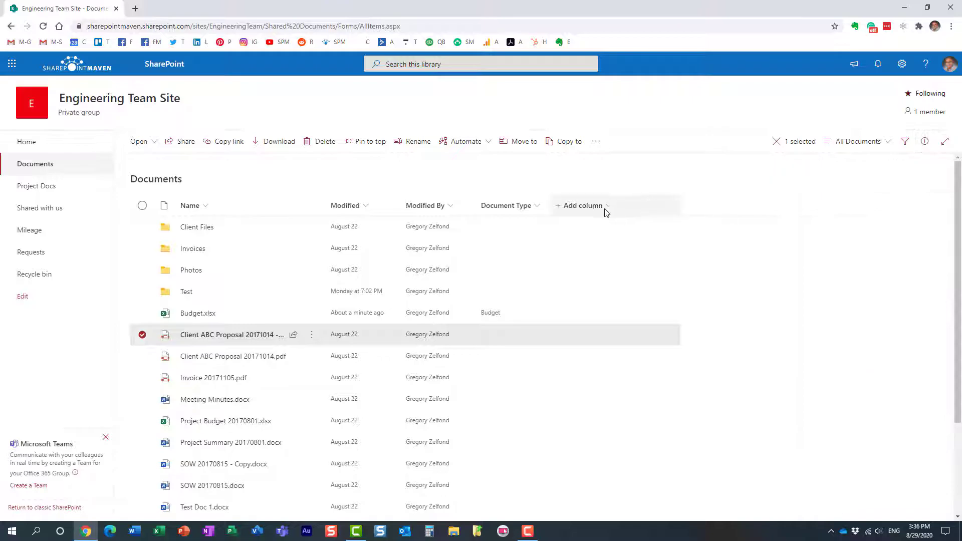
mouse_move(576, 356)
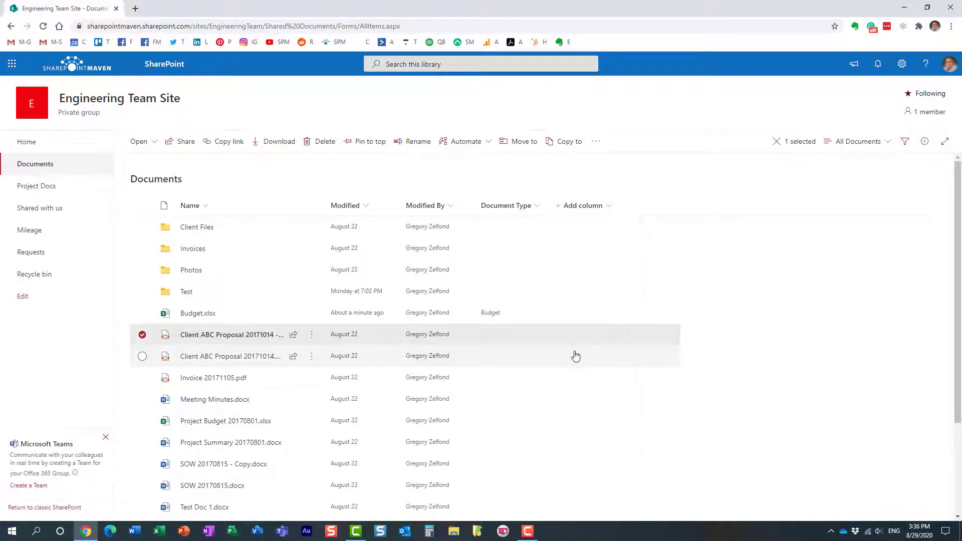
Bring up the full Create Column page with Managed Metadata as the column type
click(583, 205)
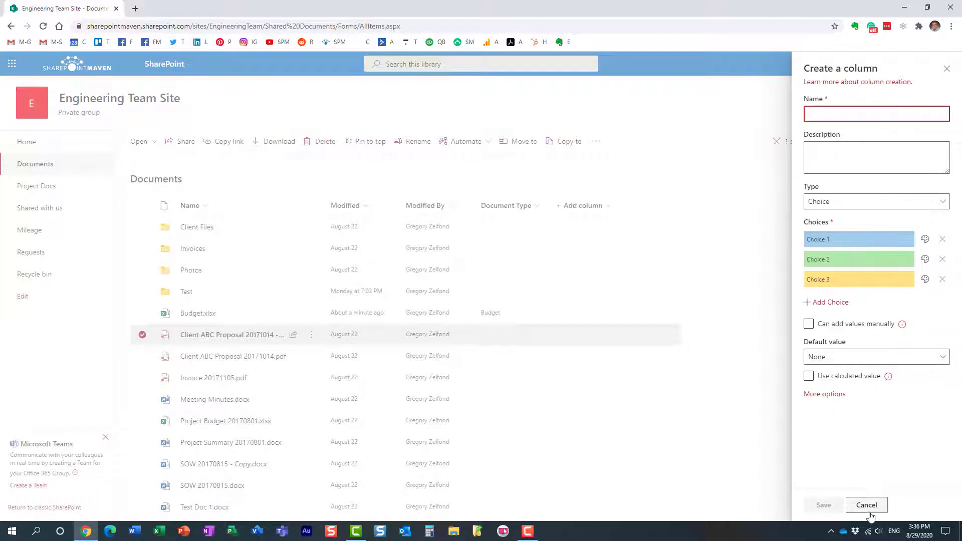
click(866, 505)
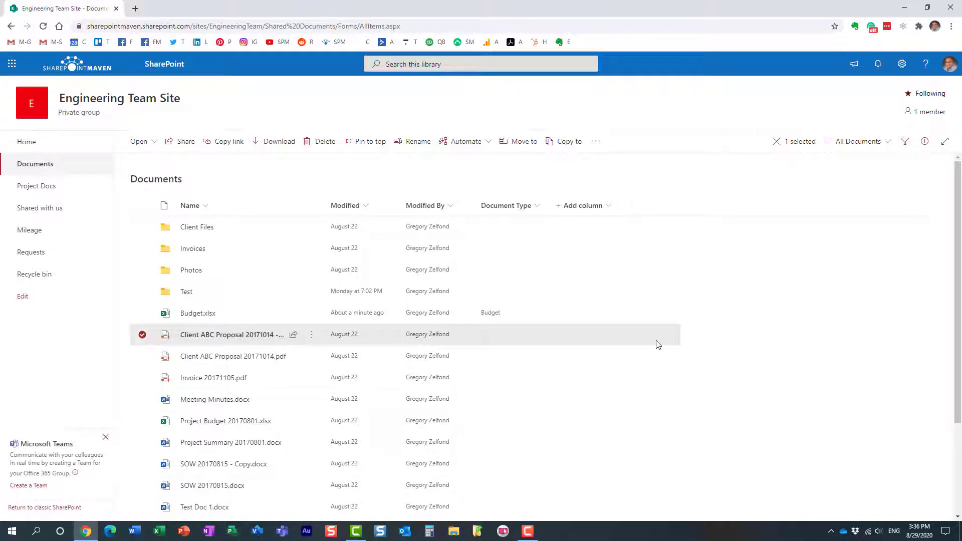
click(583, 206)
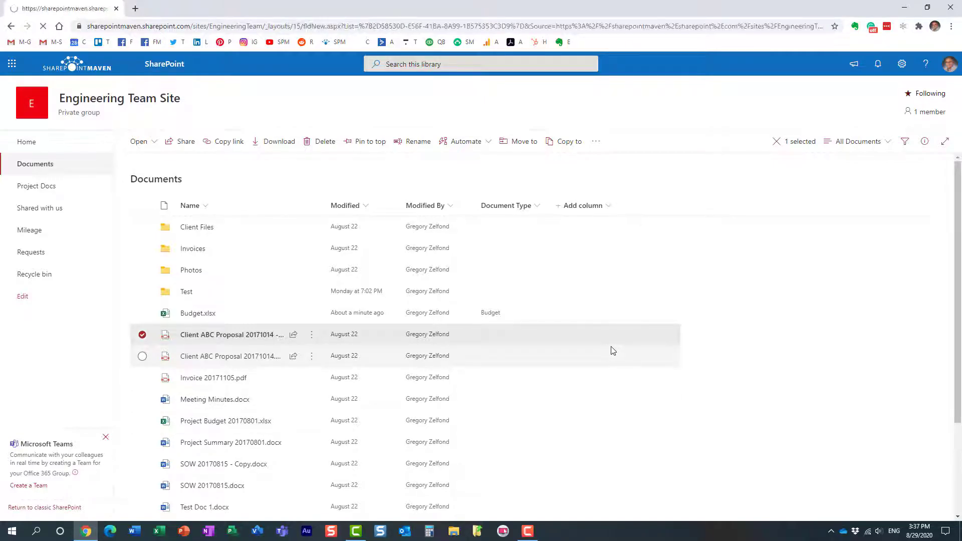
click(580, 205)
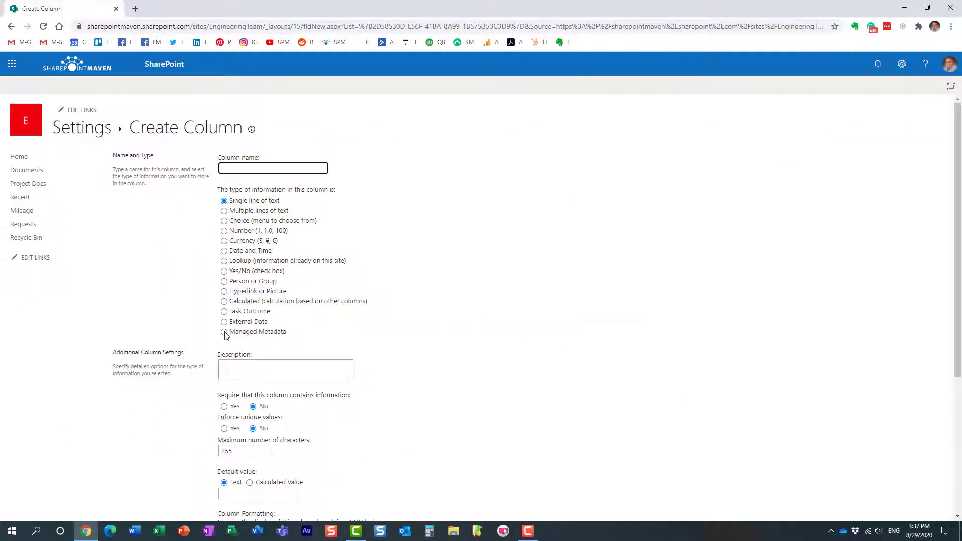
click(224, 332)
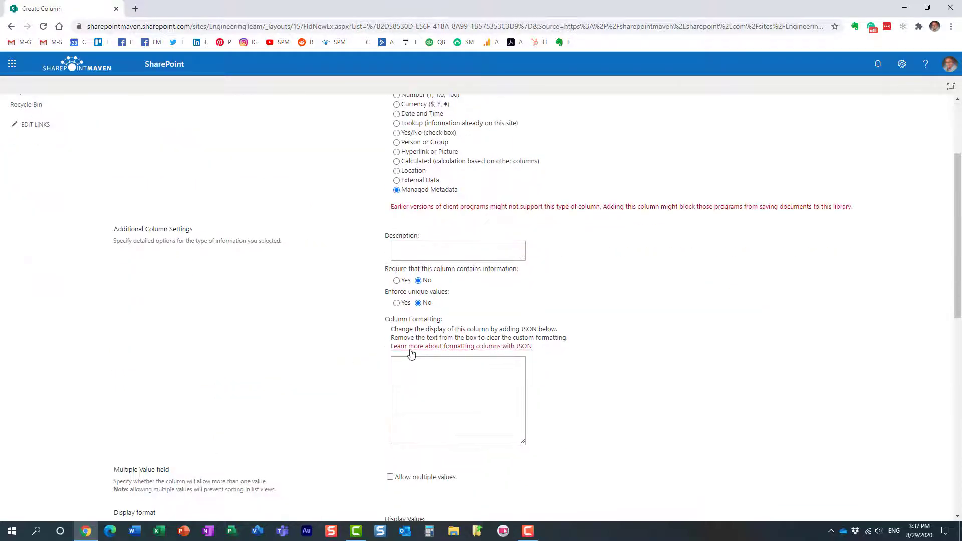
scroll(down, 3)
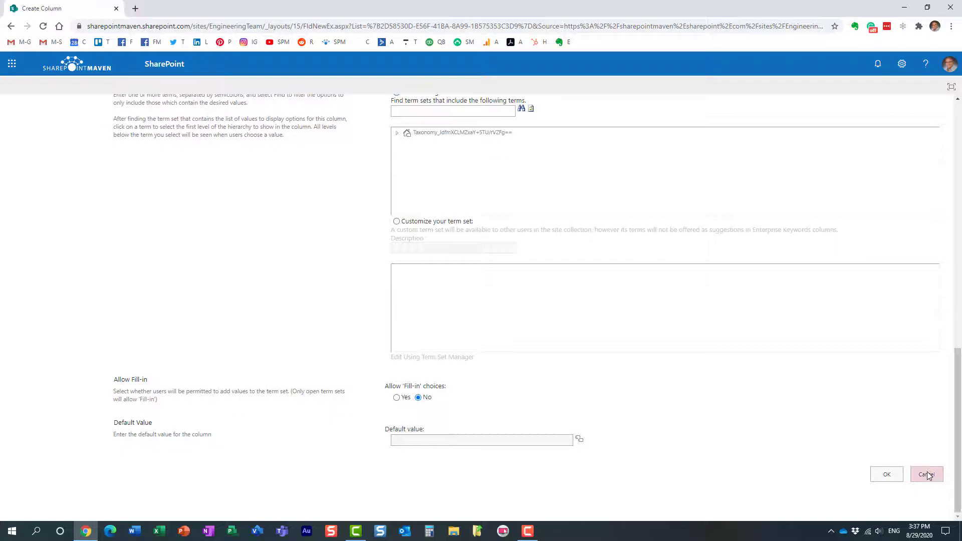
Cancel the new column and show details for Client ABC Proposal 20171014 - Copy.pdf
click(925, 475)
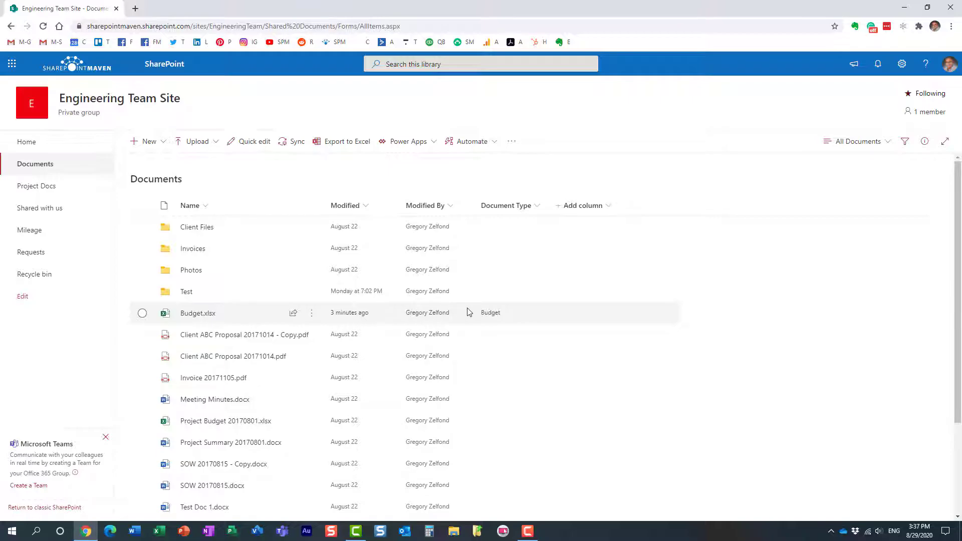
mouse_move(509, 204)
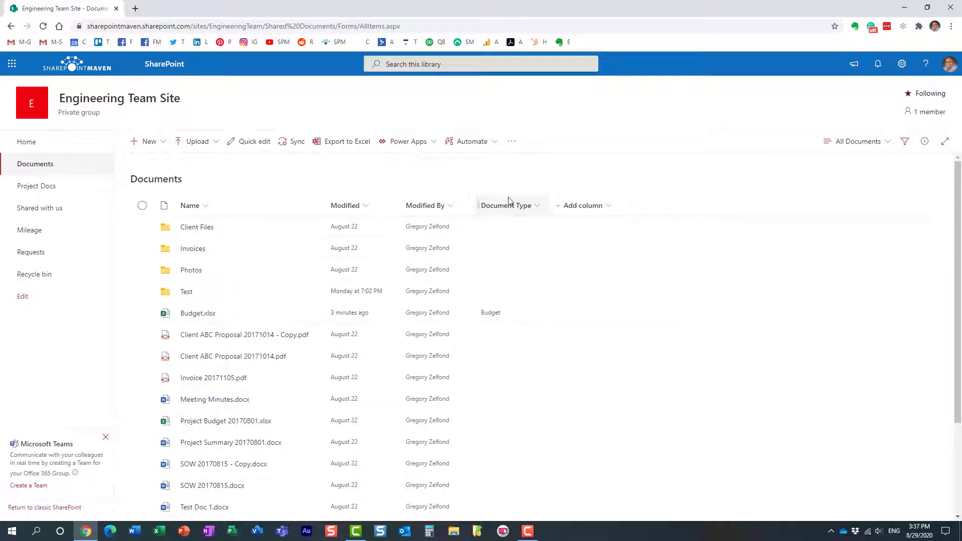
mouse_move(506, 315)
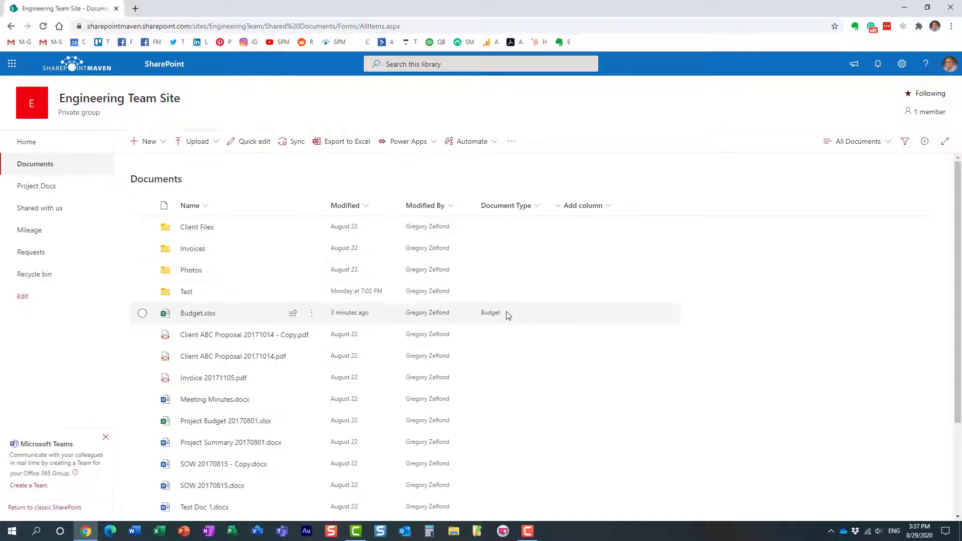
mouse_move(506, 317)
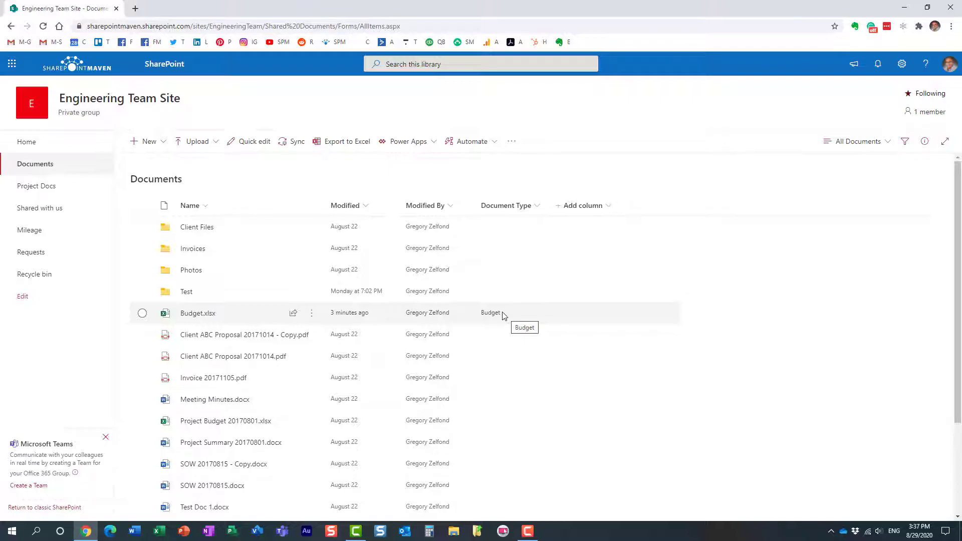
click(141, 334)
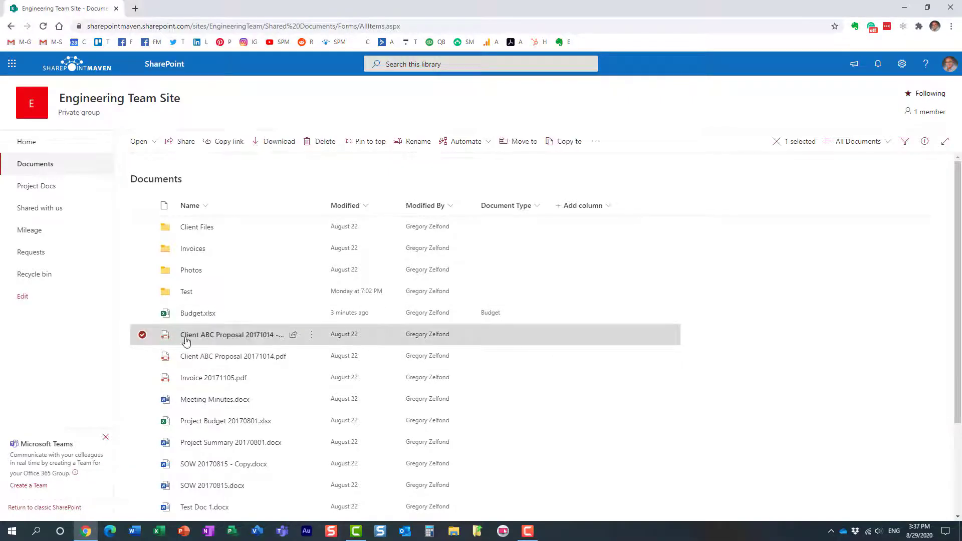
click(924, 142)
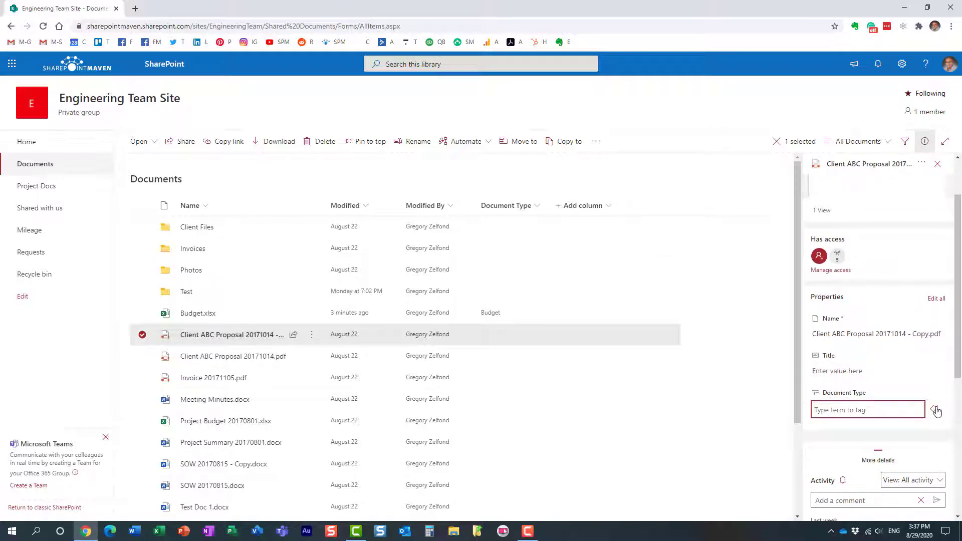
Browse the Document Type terms for the proposal copy, then dismiss without tagging
click(937, 409)
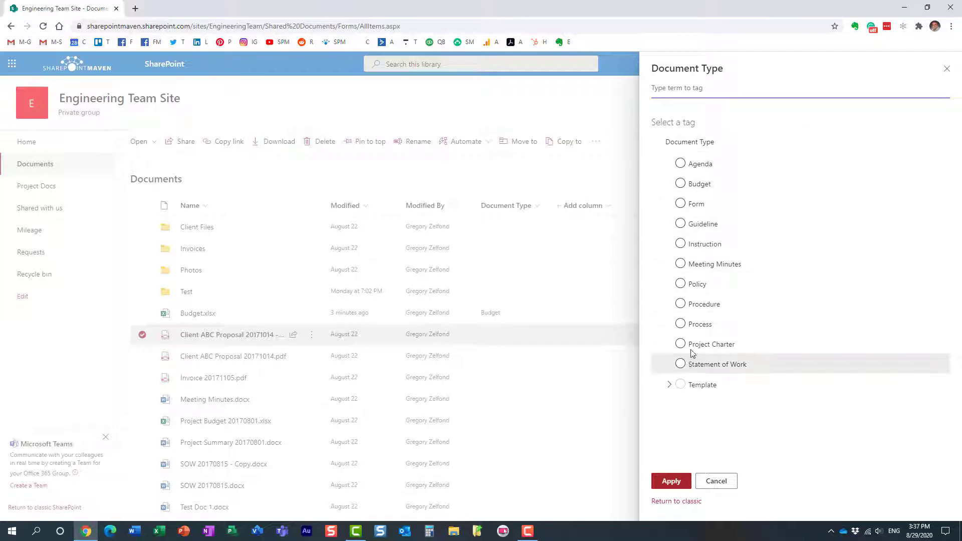
mouse_move(718, 355)
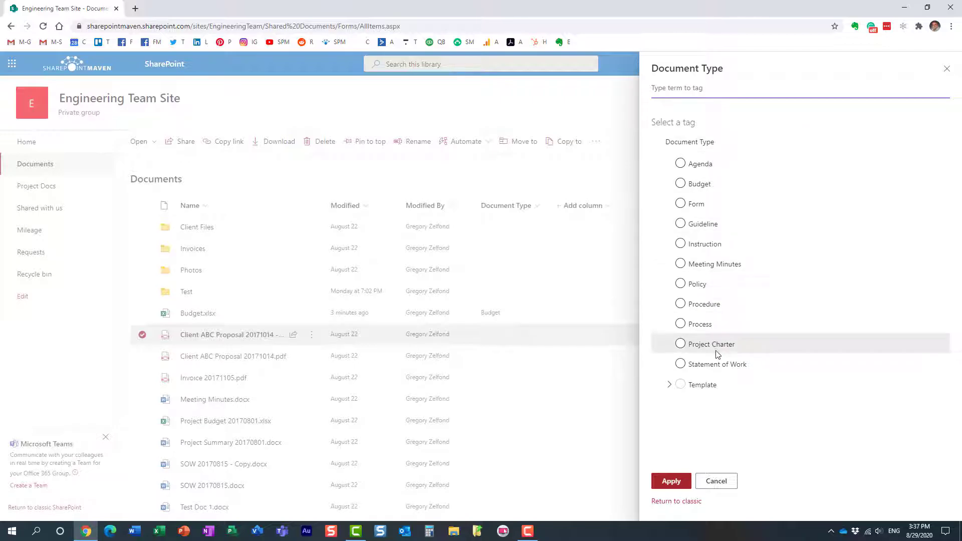
mouse_move(730, 364)
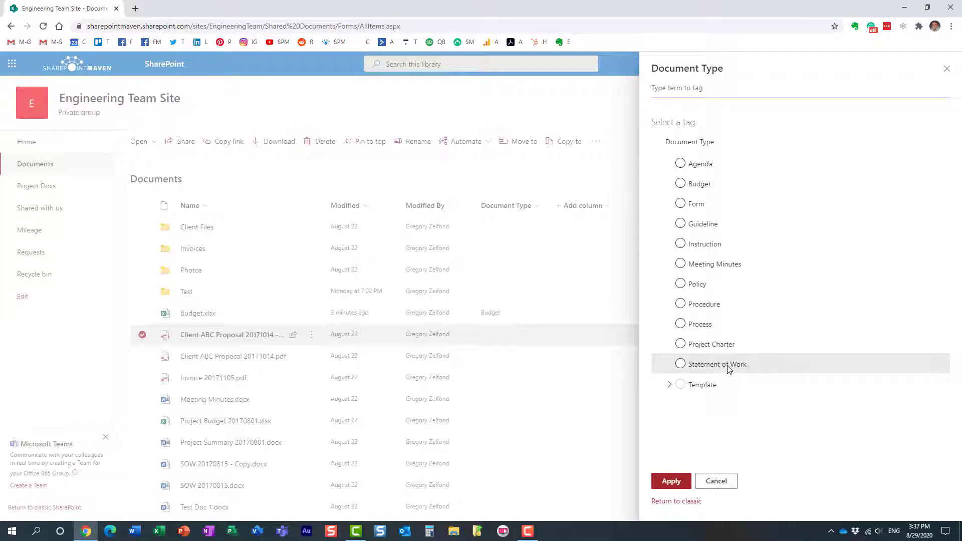
mouse_move(729, 368)
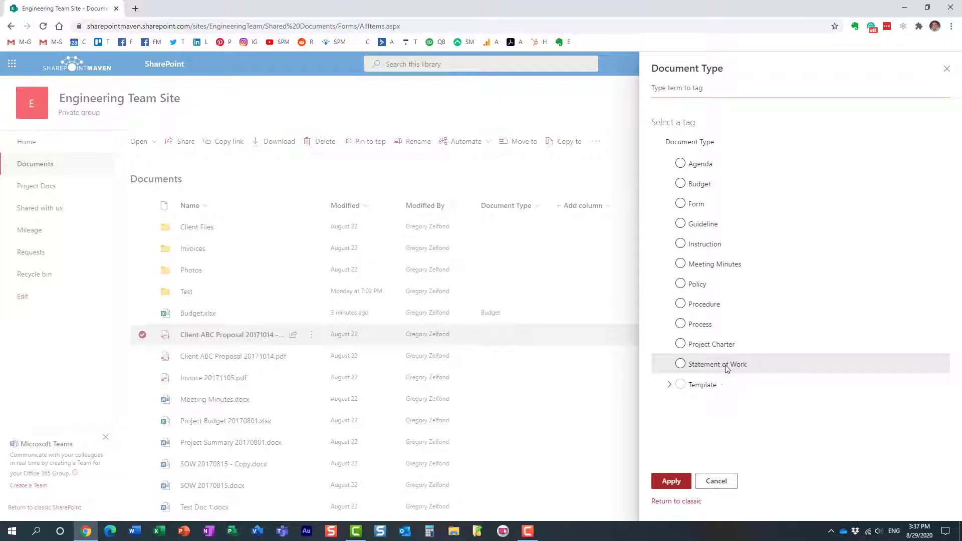
mouse_move(711, 369)
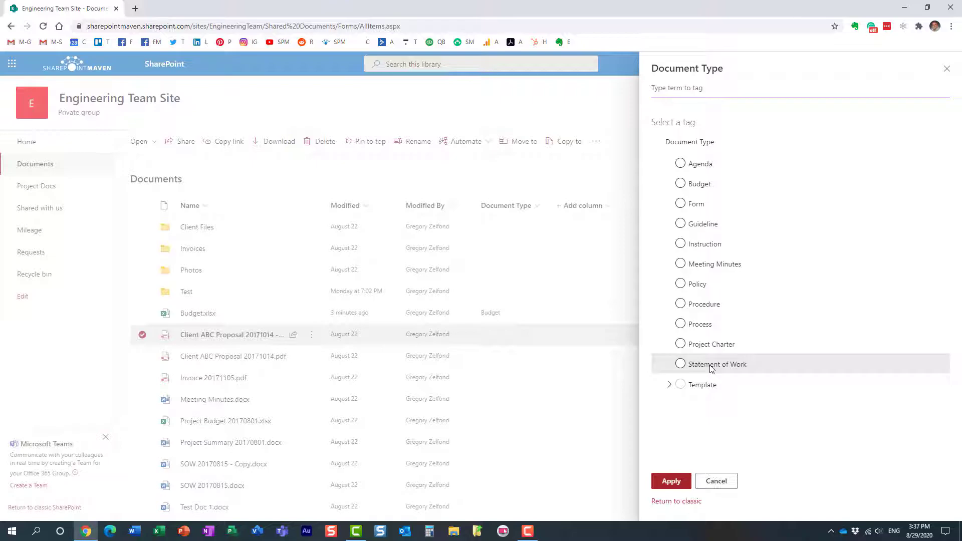
mouse_move(718, 372)
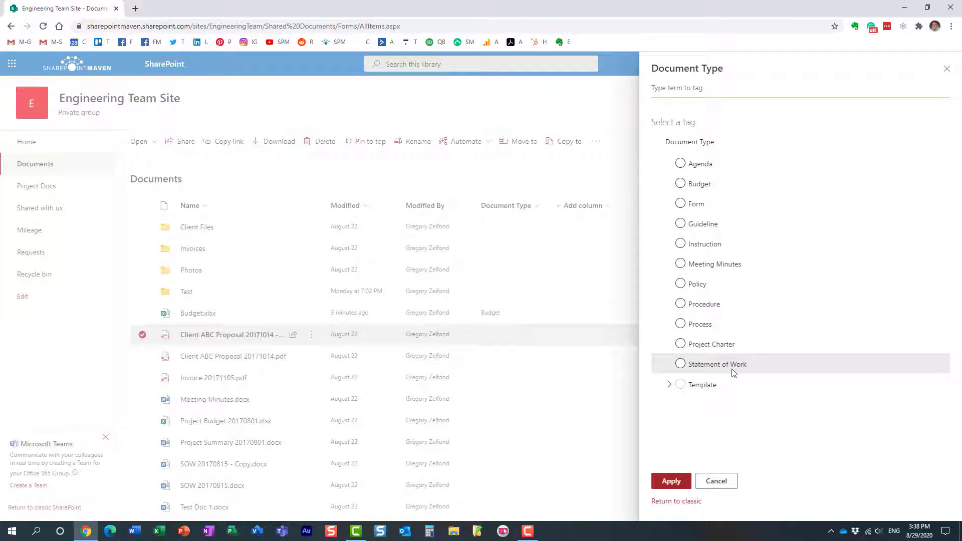
mouse_move(729, 373)
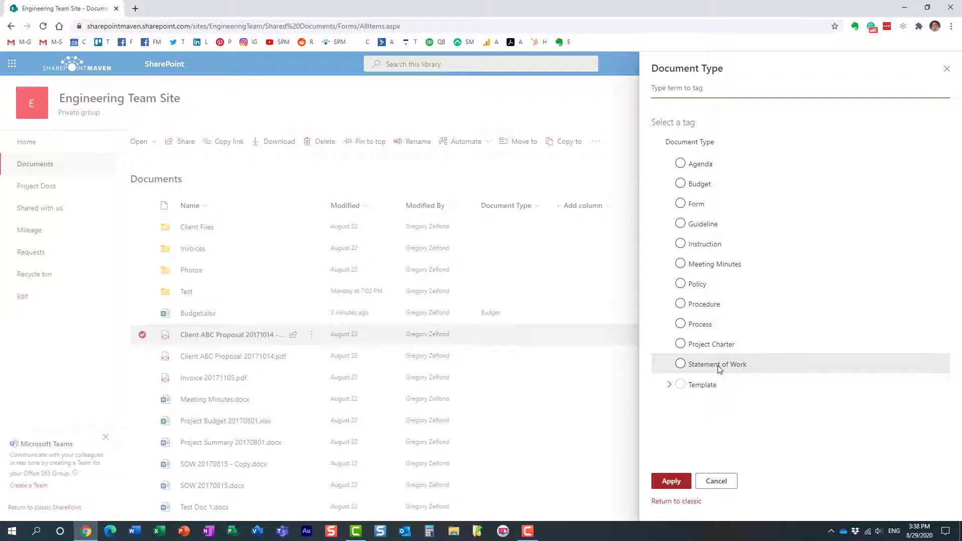
mouse_move(684, 372)
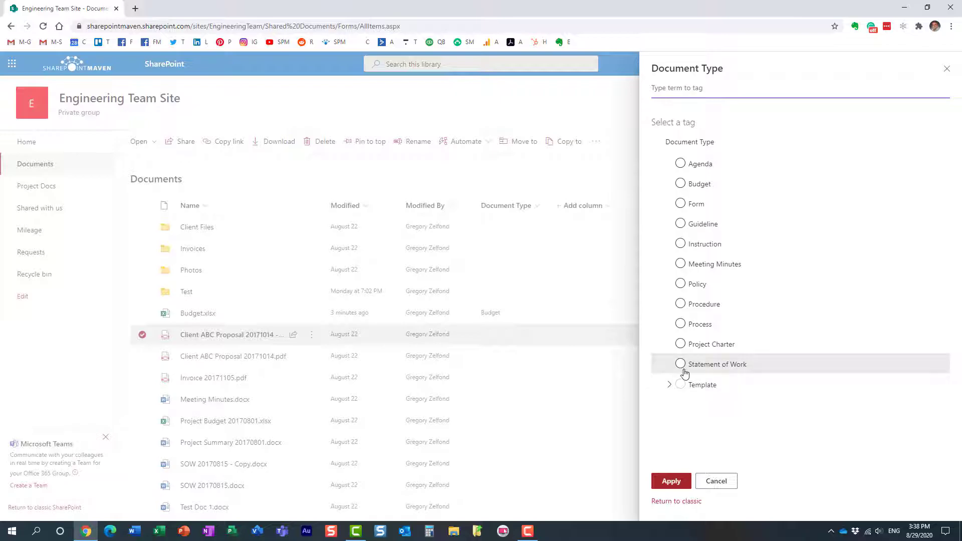
mouse_move(718, 464)
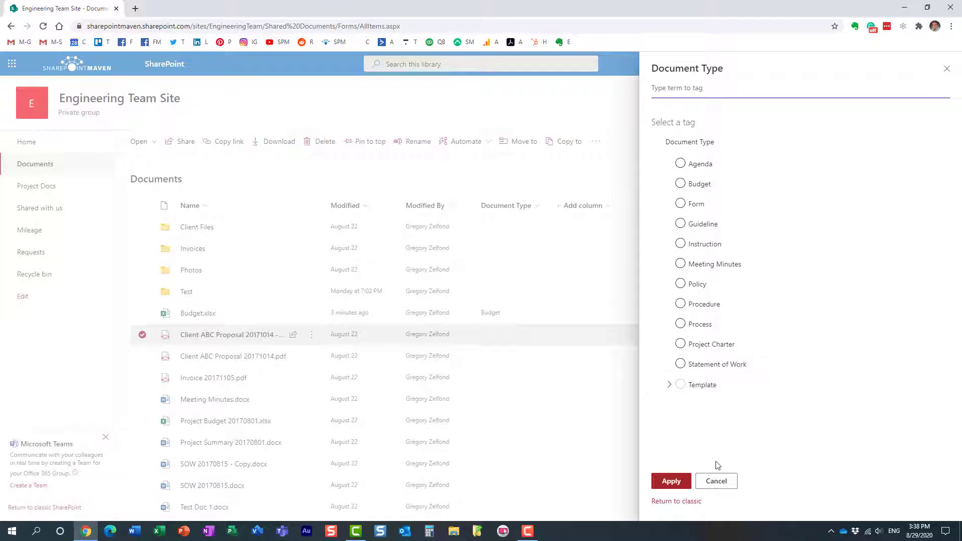
click(715, 481)
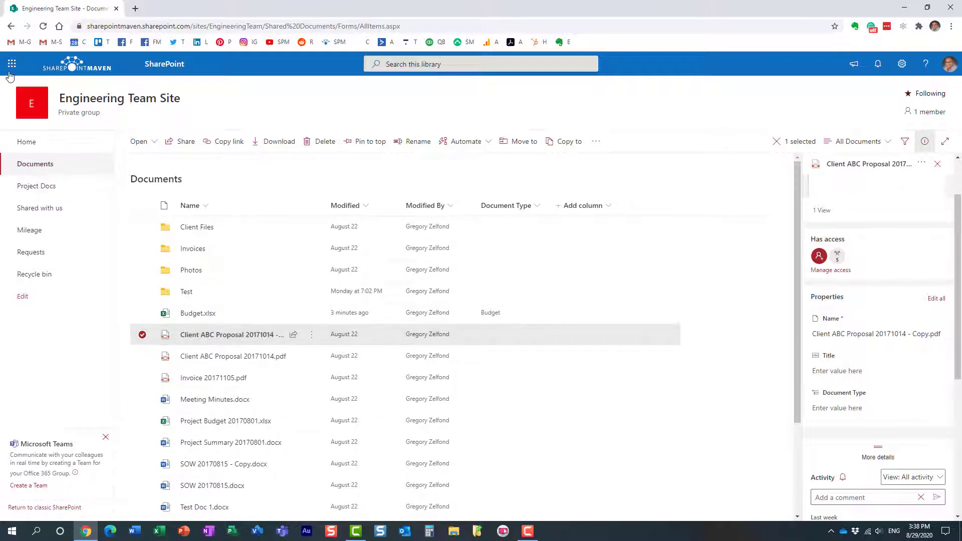
Go to the Microsoft 365 admin center, show all admin centers and launch SharePoint
click(11, 63)
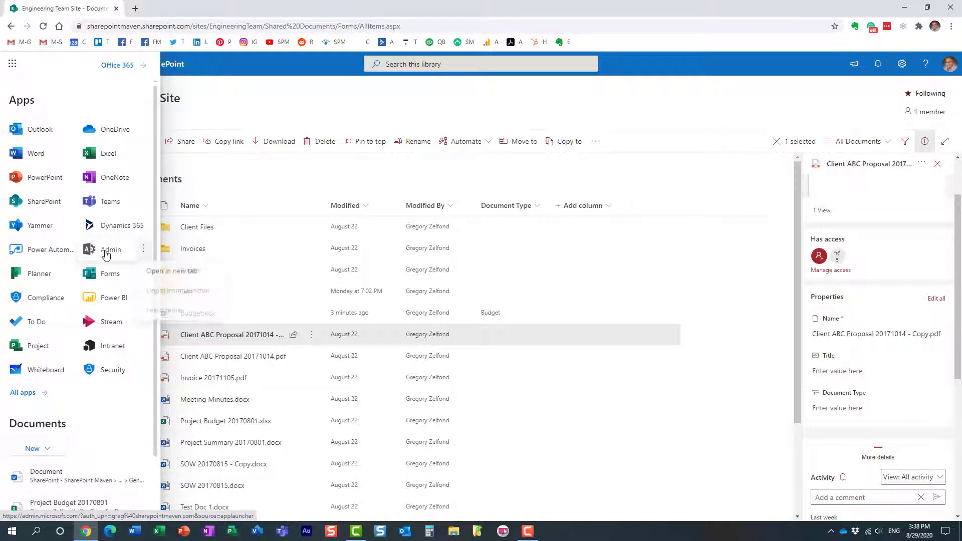
click(111, 249)
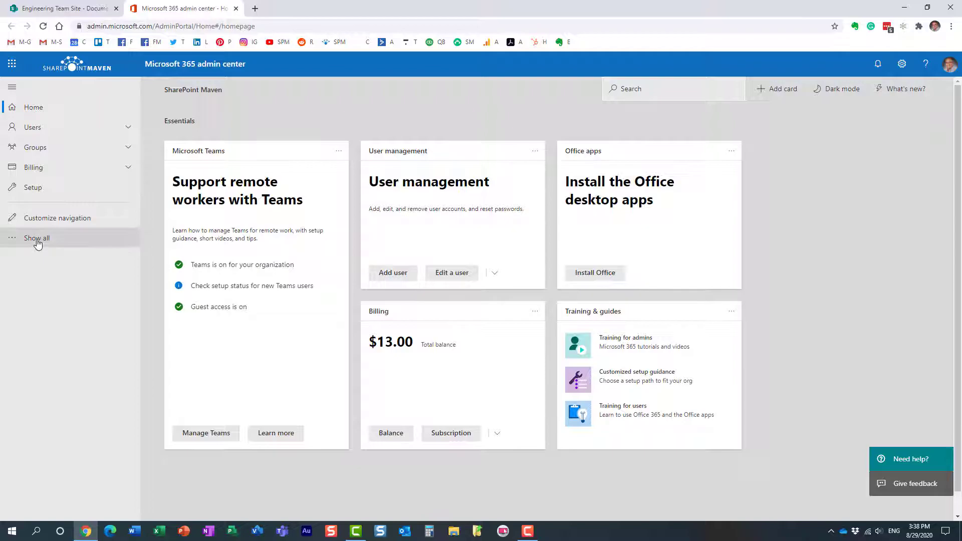
click(36, 238)
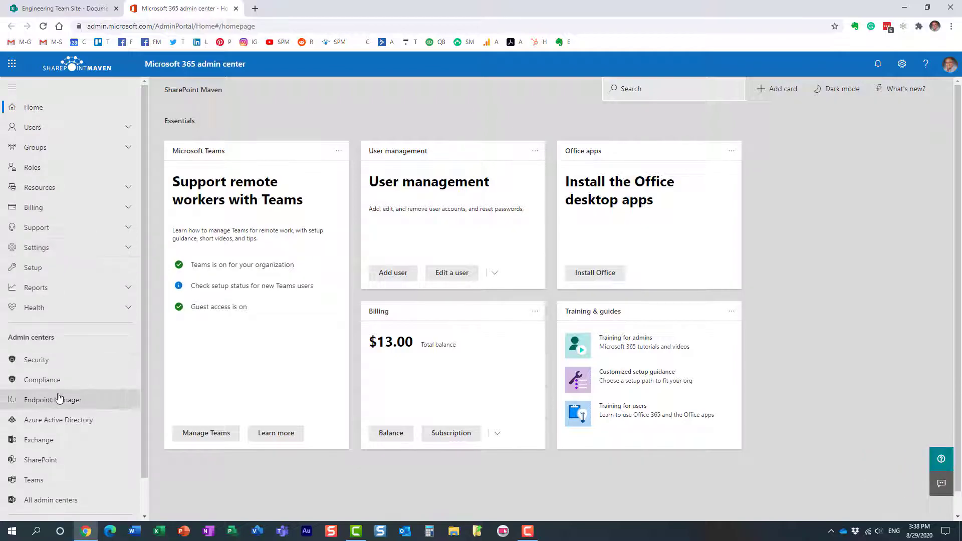
scroll(down, 3)
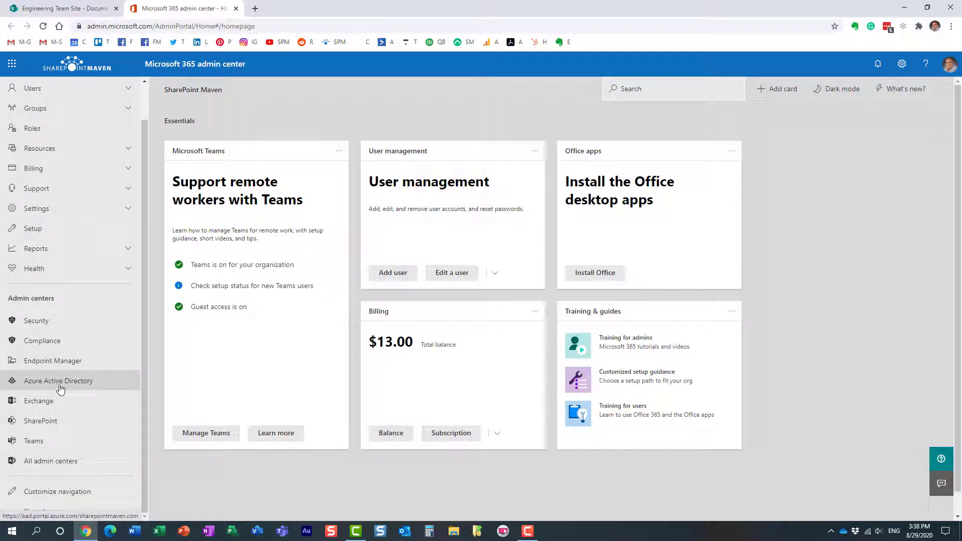
mouse_move(61, 384)
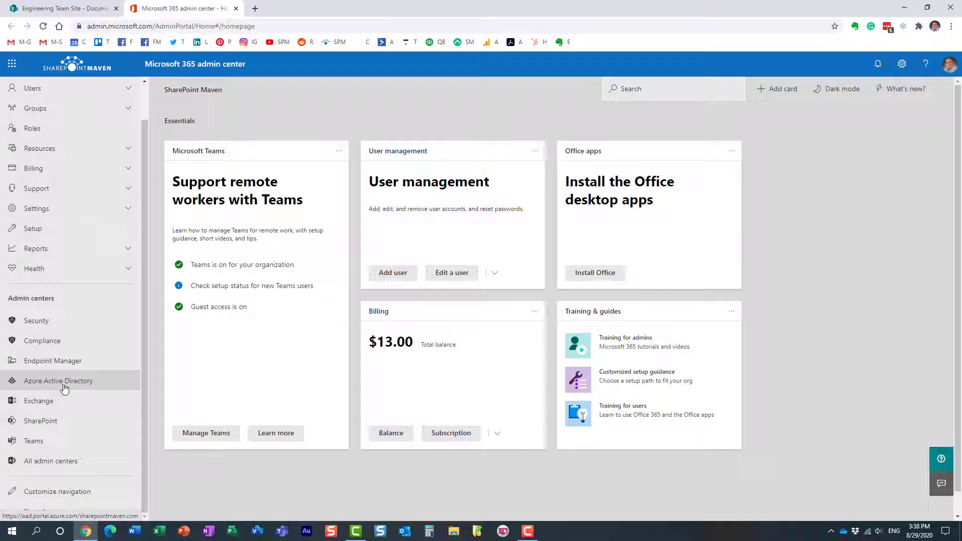
click(41, 420)
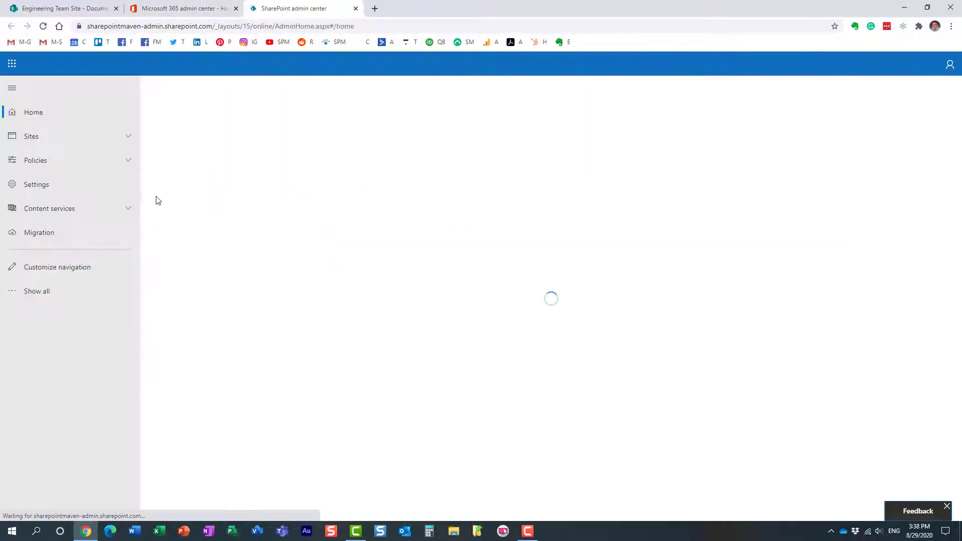
Open Term store, select Statement of Work under Global Metadata > Document Type, start adding translations
click(49, 208)
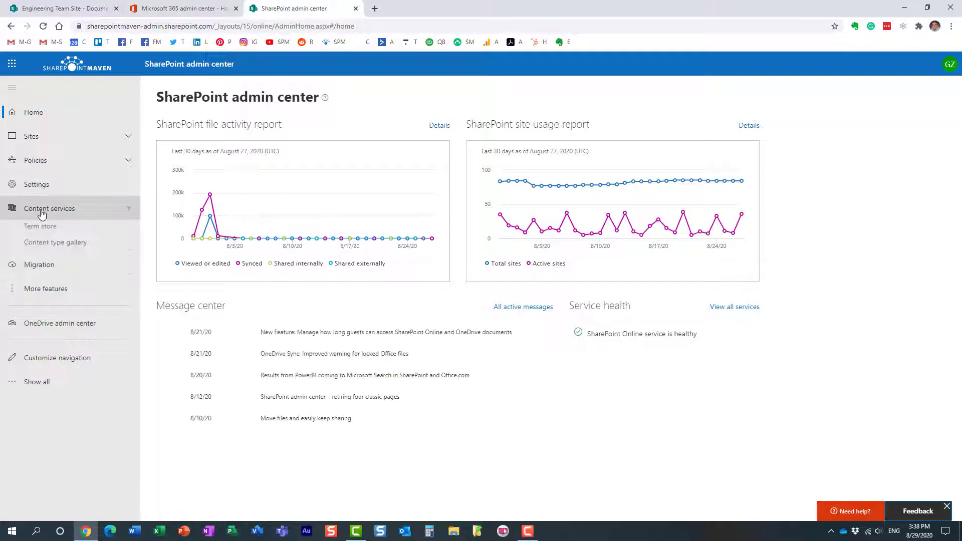
click(40, 229)
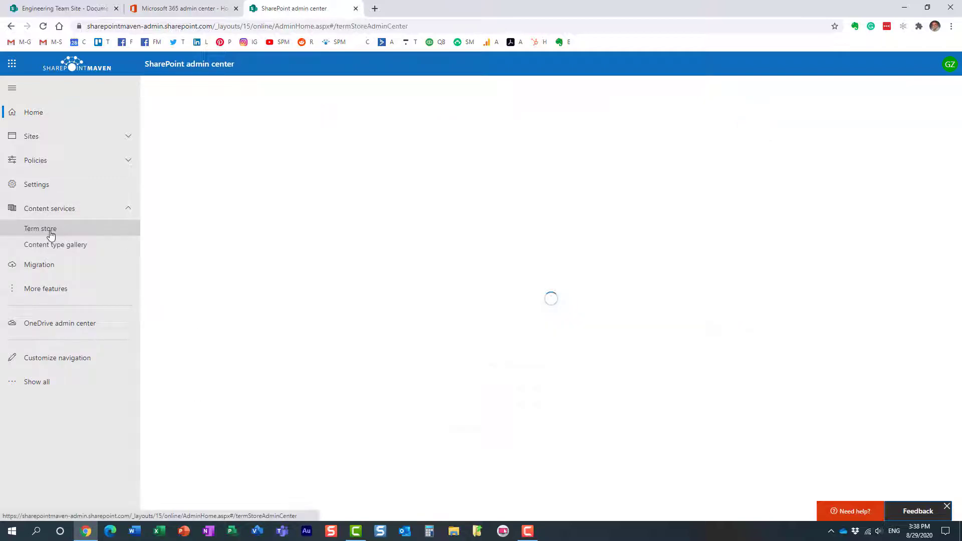
click(40, 229)
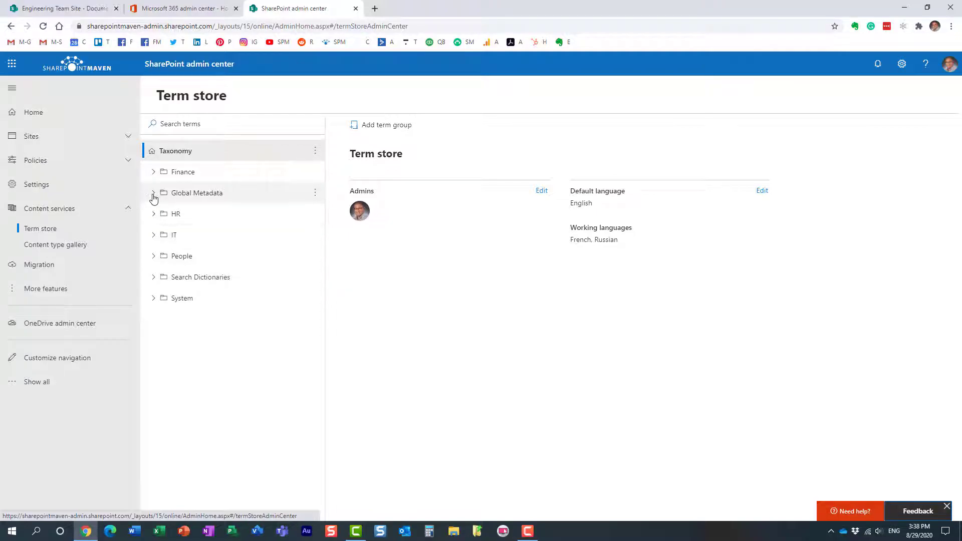
click(153, 192)
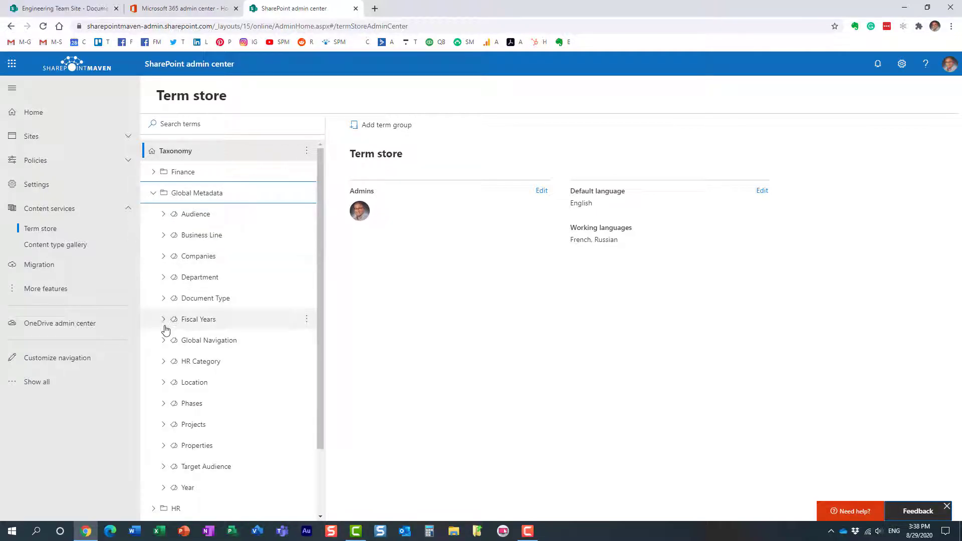
mouse_move(170, 301)
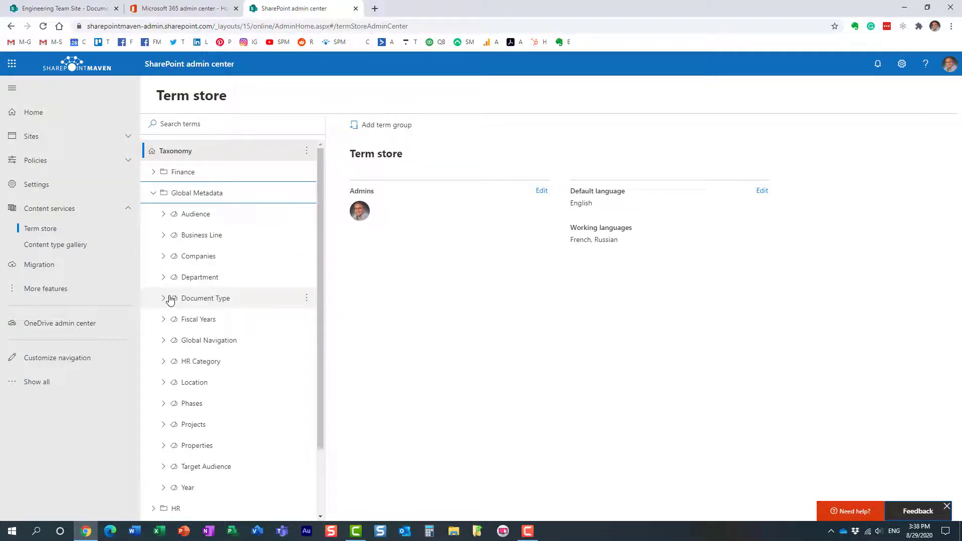
mouse_move(180, 224)
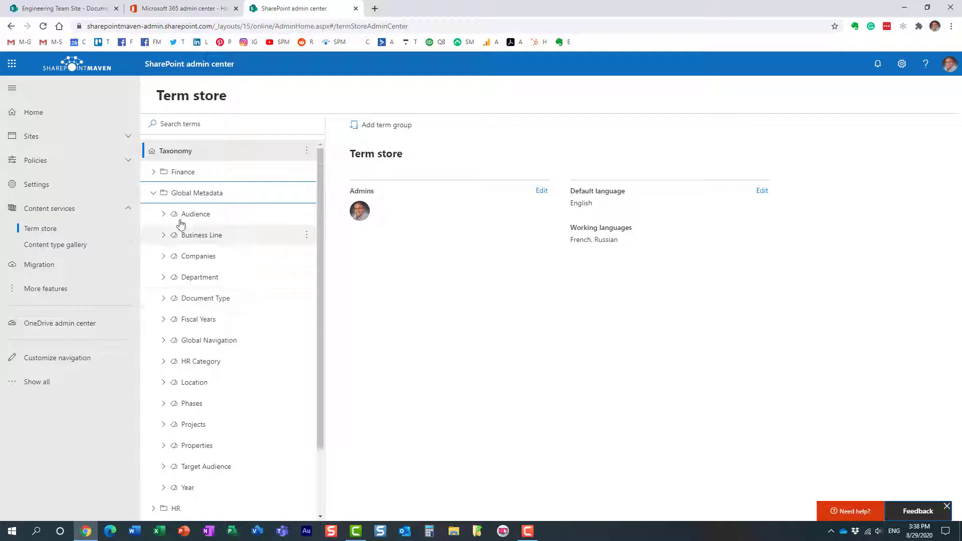
click(163, 298)
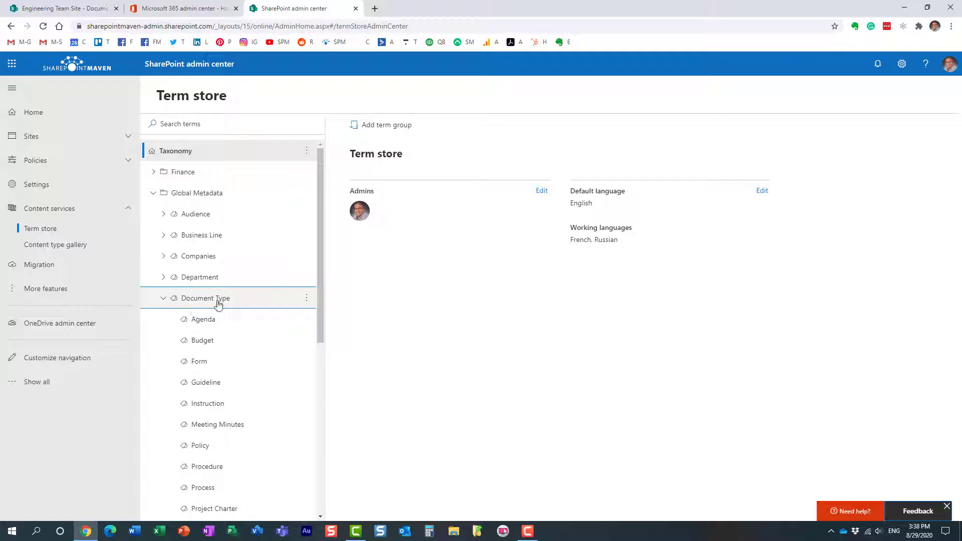
scroll(down, 3)
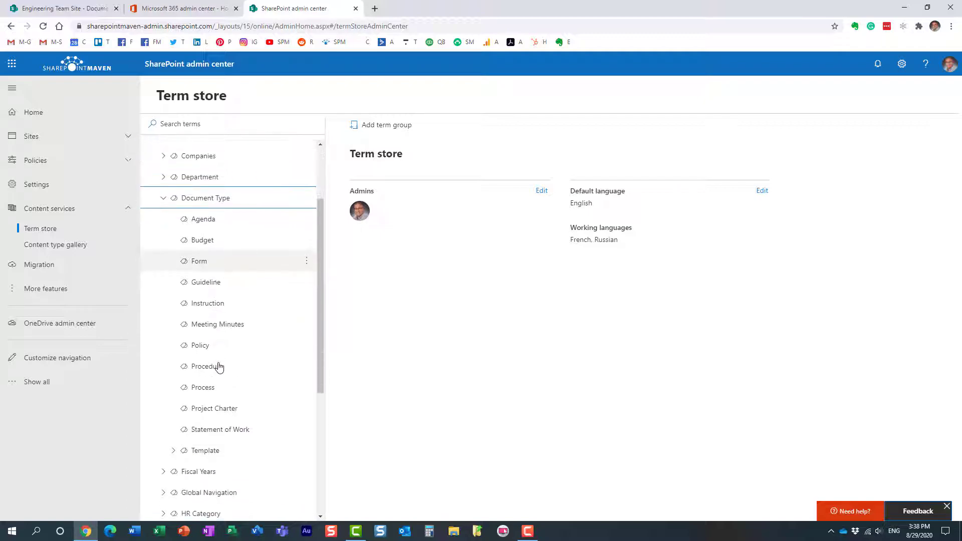
click(221, 396)
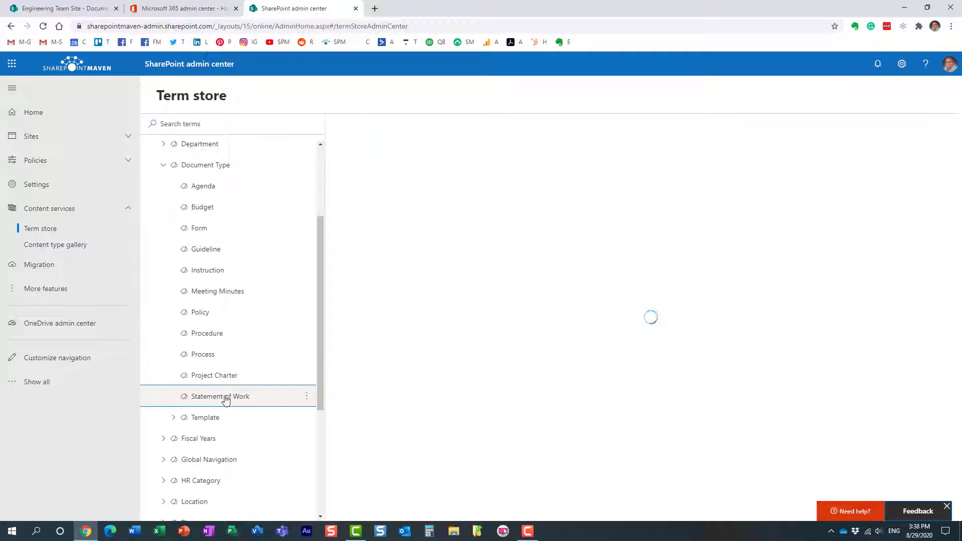
click(221, 396)
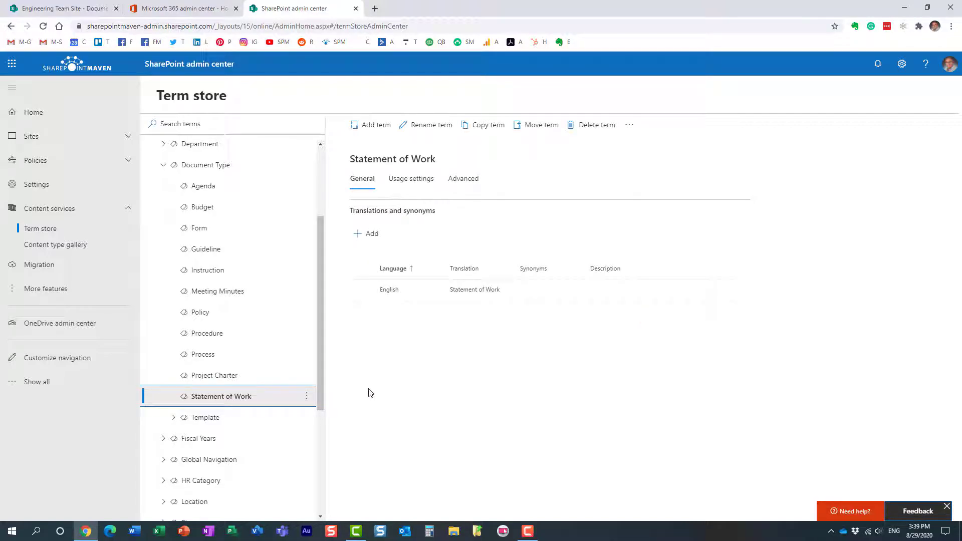
mouse_move(369, 300)
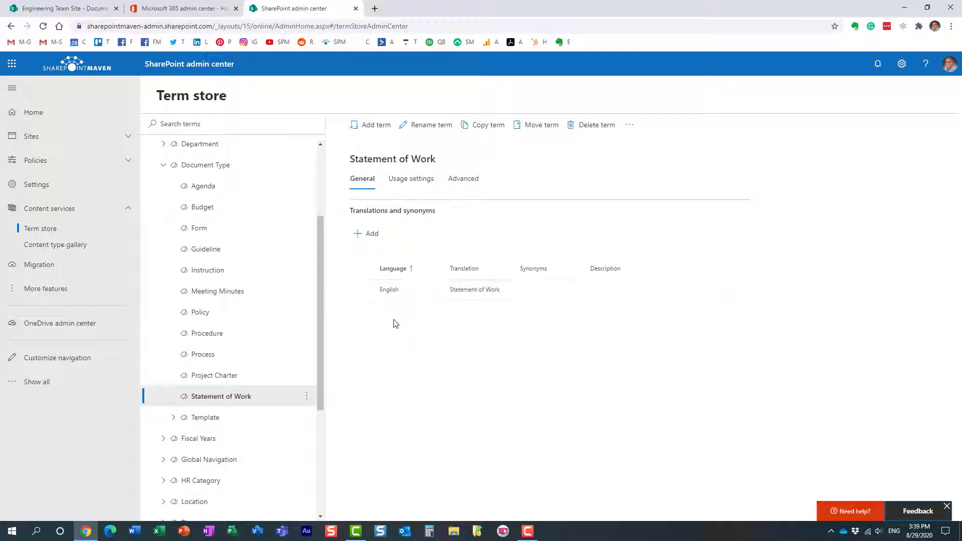
mouse_move(371, 238)
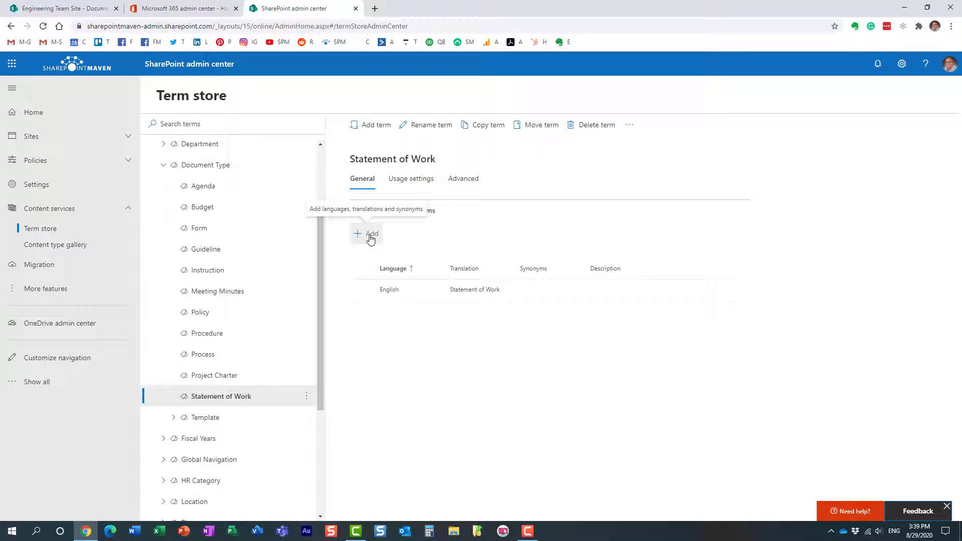
click(366, 234)
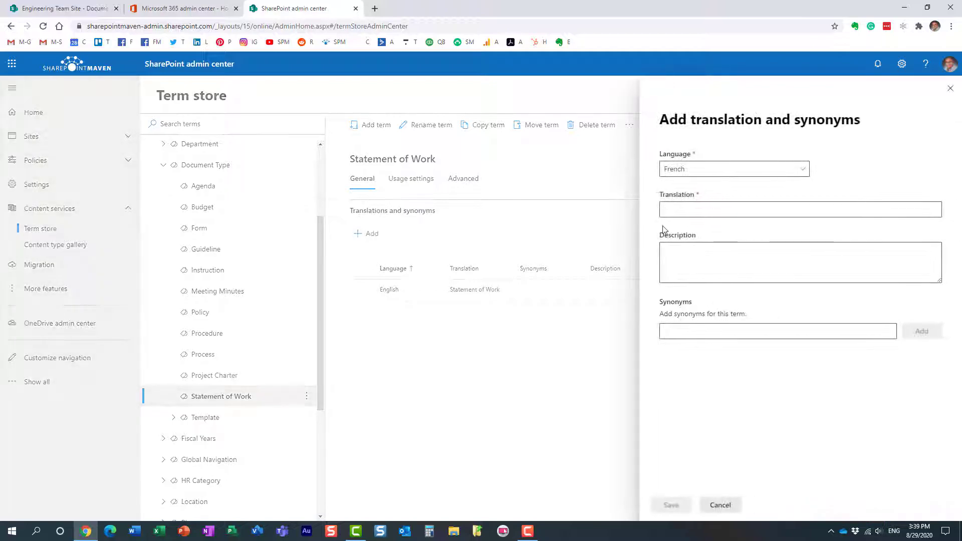
Cancel the French translation and select the term's English translation
click(733, 169)
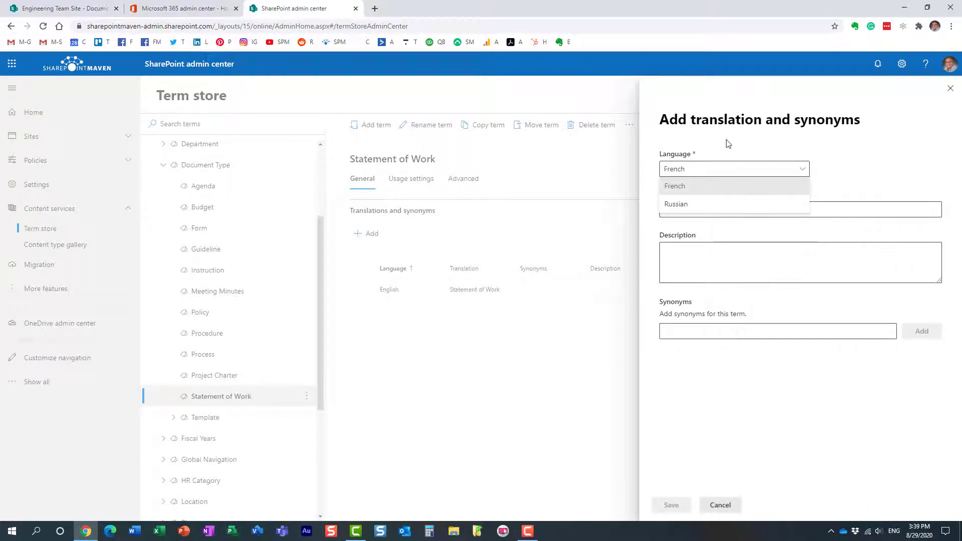
click(673, 185)
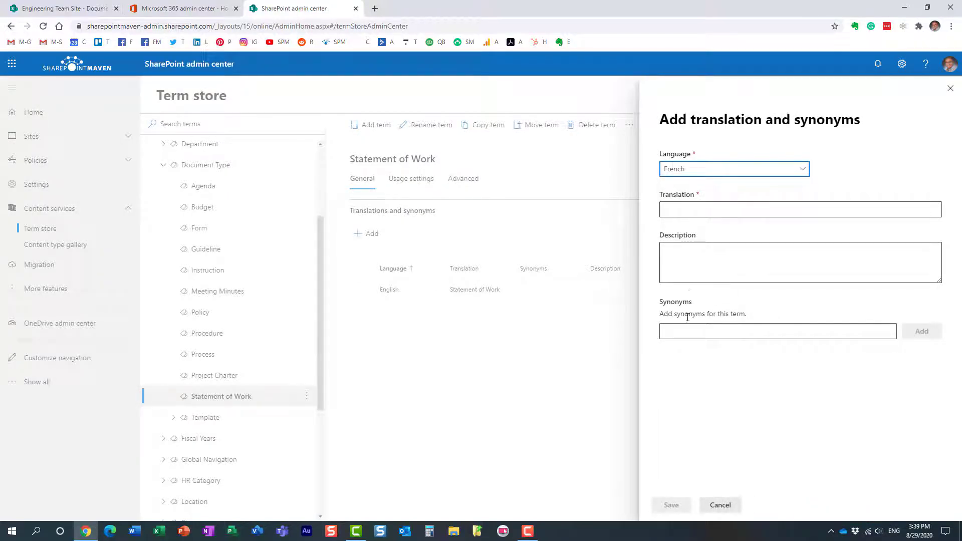
click(800, 209)
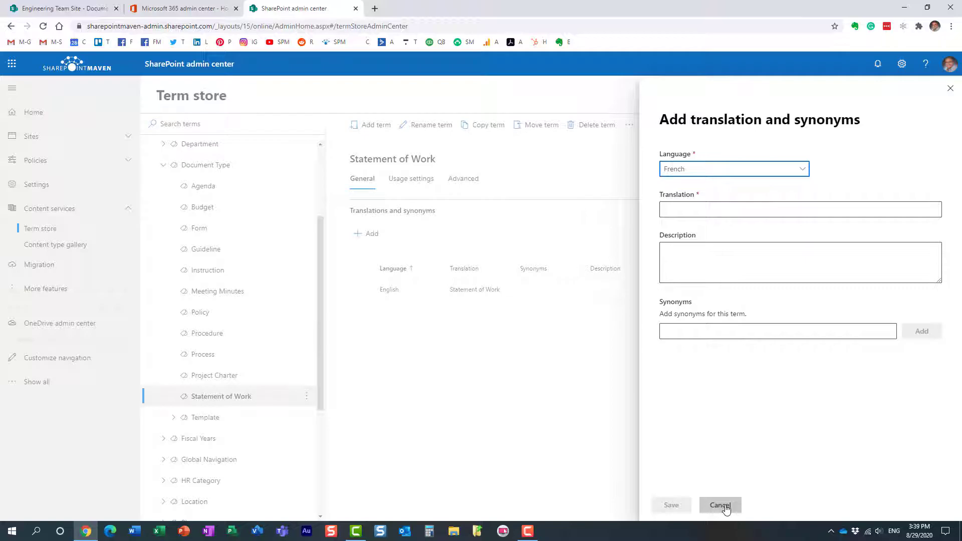
click(719, 505)
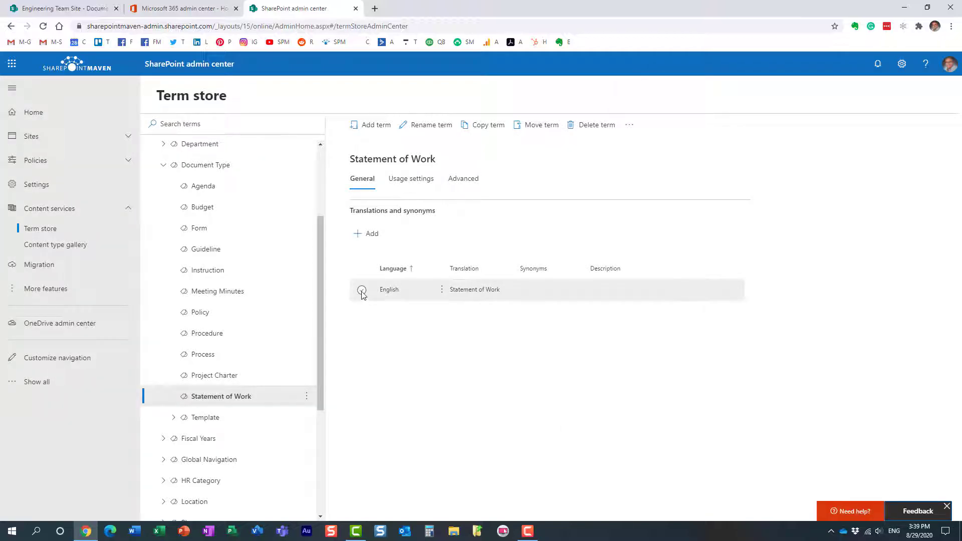
click(360, 289)
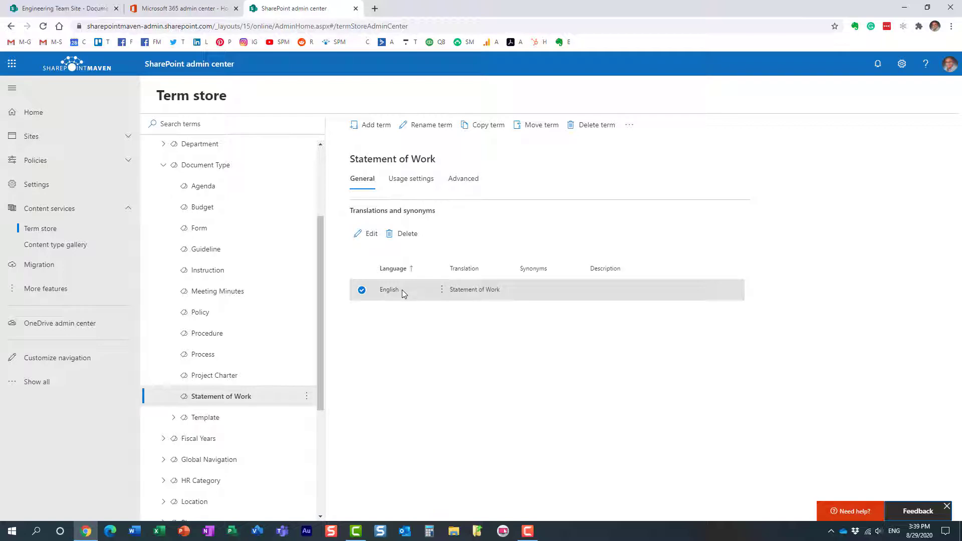
Add Contract and SOW as synonyms on Statement of Work's English translation and save
click(366, 233)
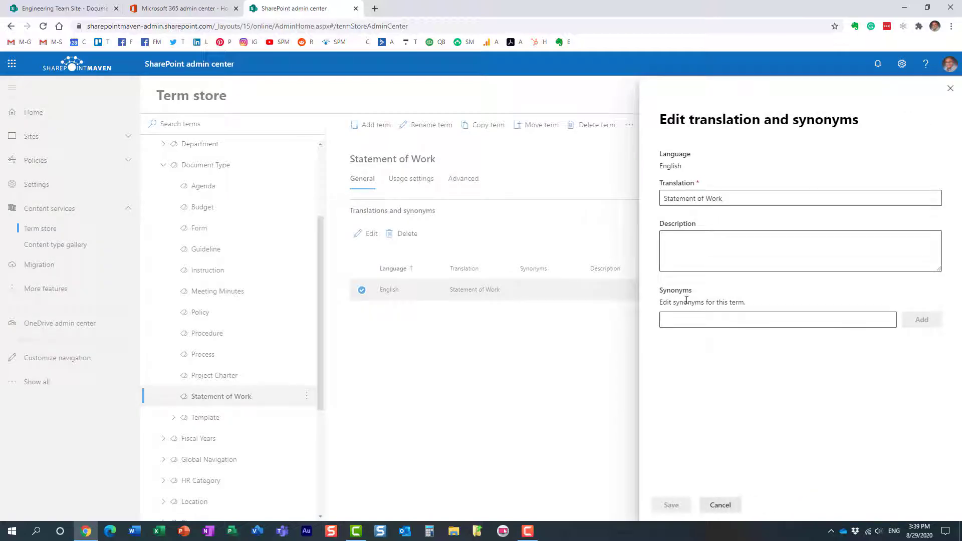
click(777, 319)
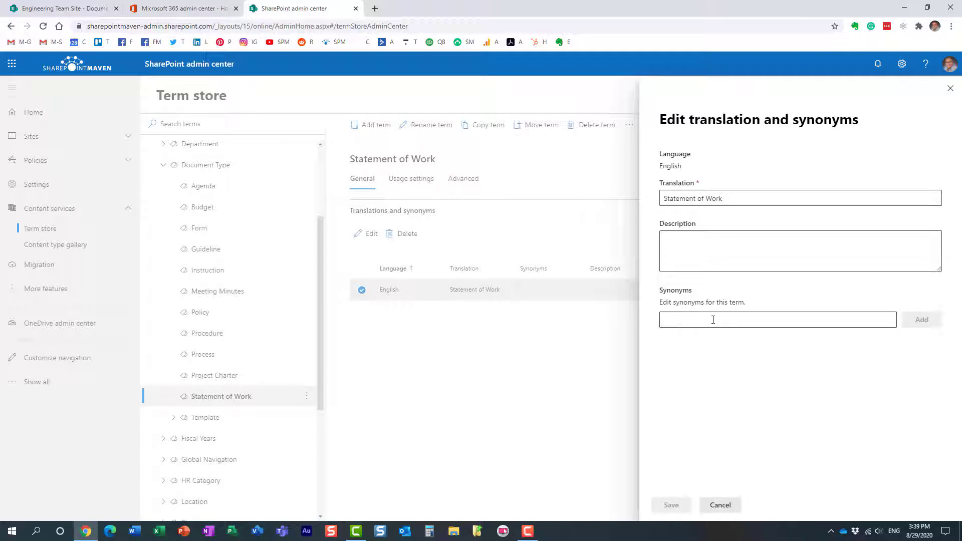
mouse_move(579, 322)
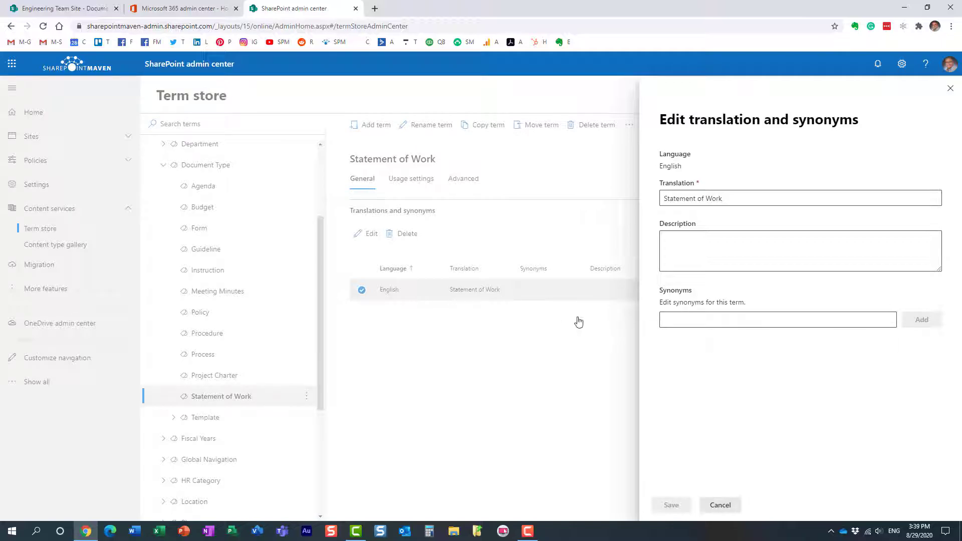
click(777, 319)
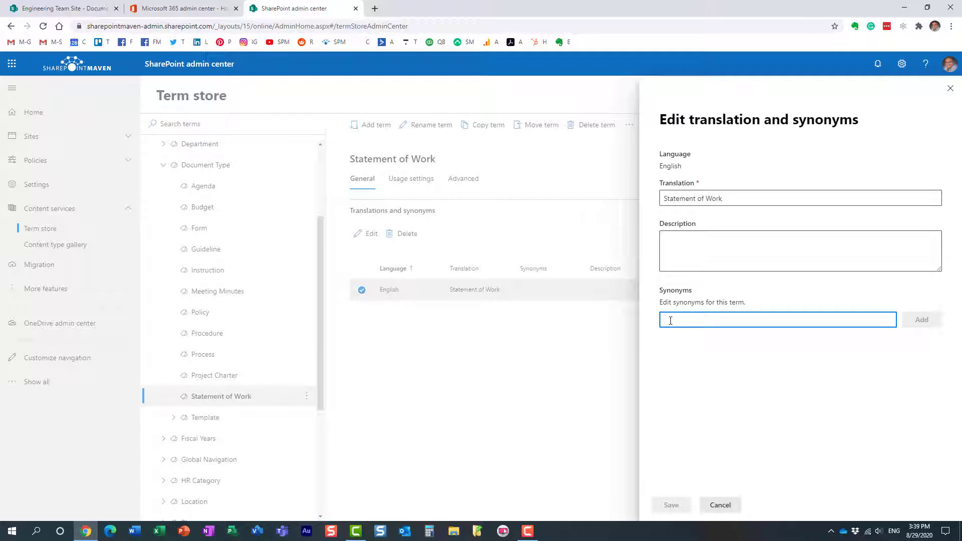
text(Contract)
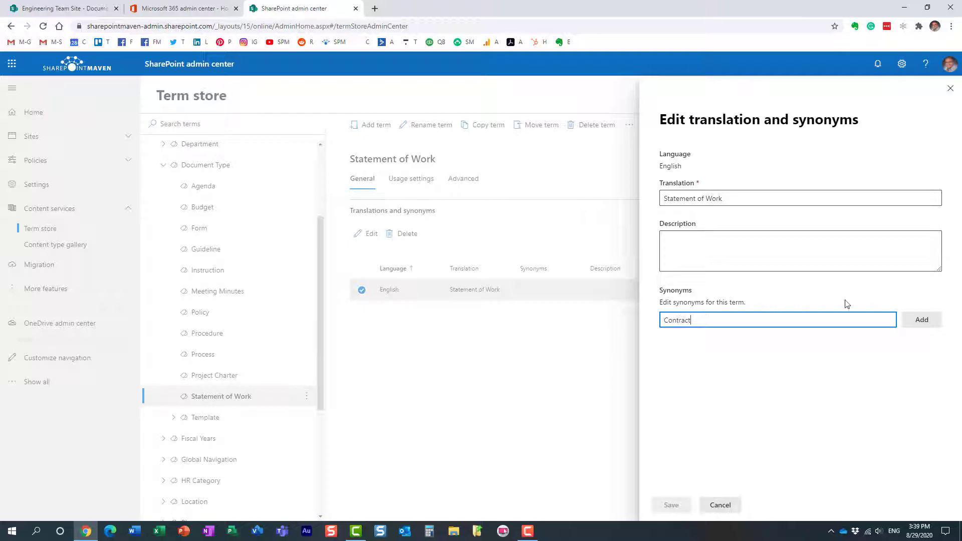
click(921, 320)
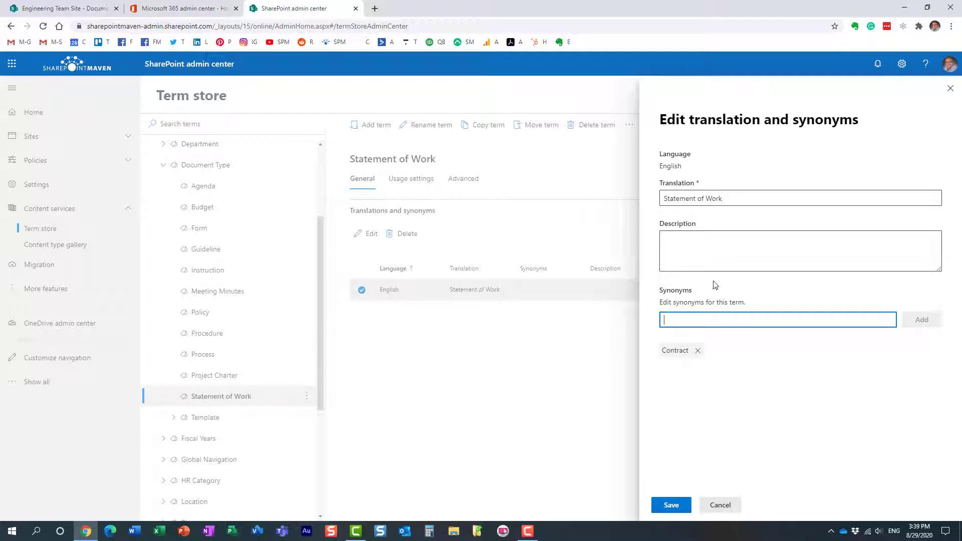
text(SOW)
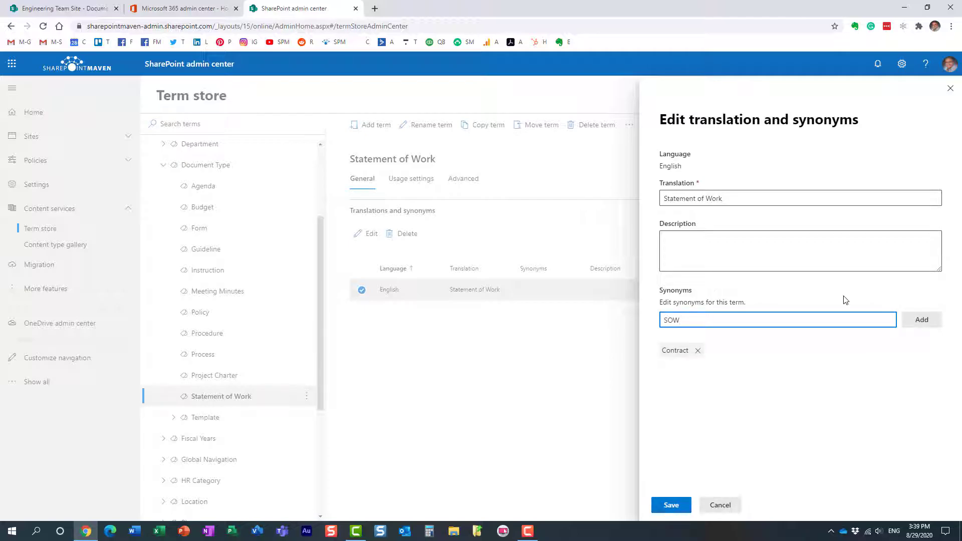
click(921, 319)
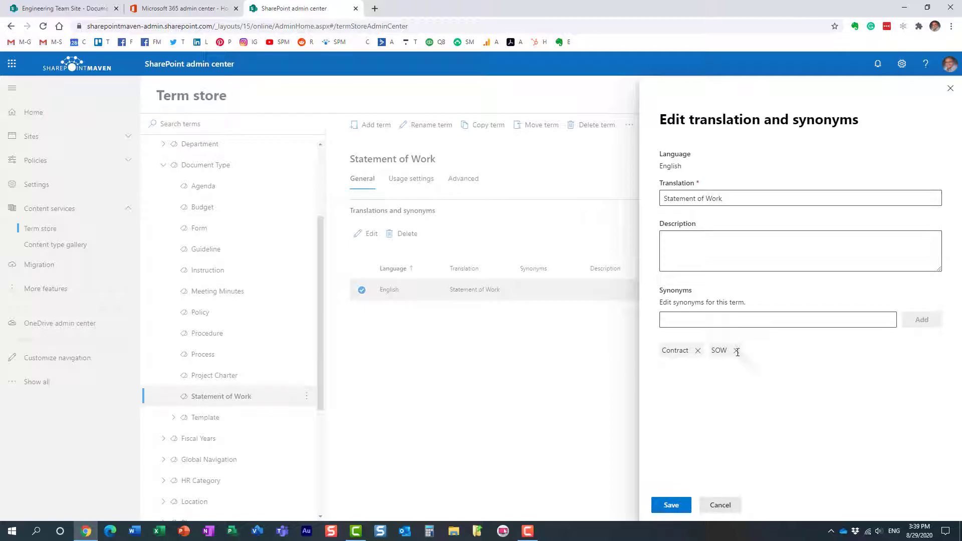
click(671, 505)
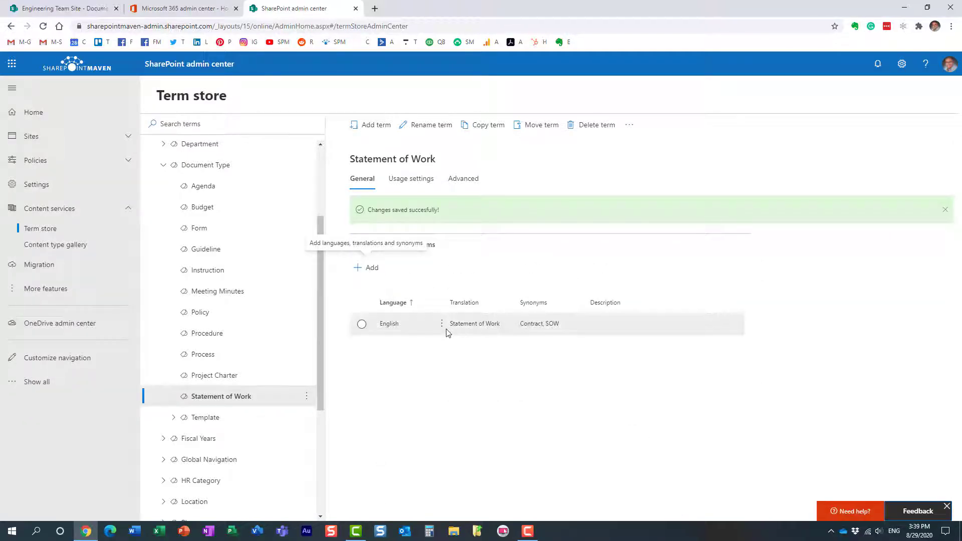
mouse_move(489, 342)
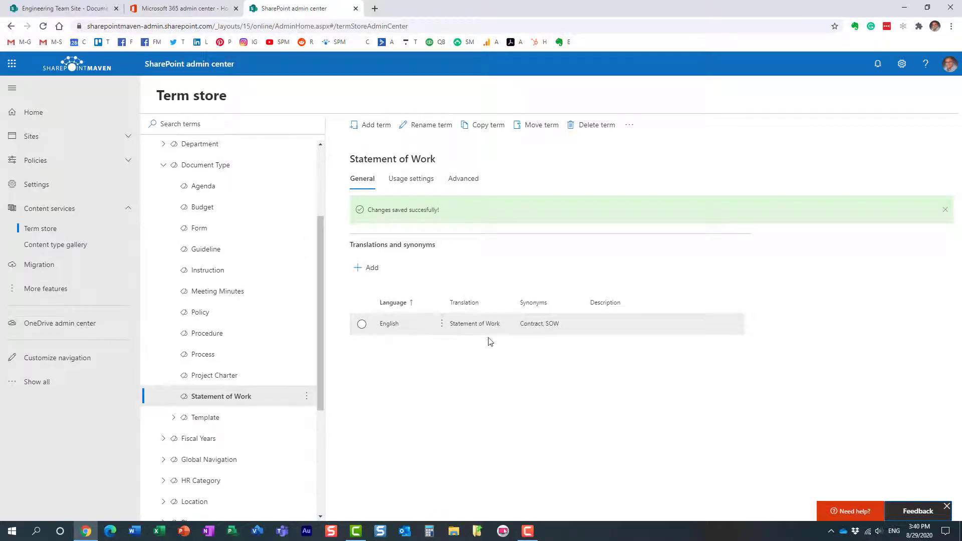
click(945, 209)
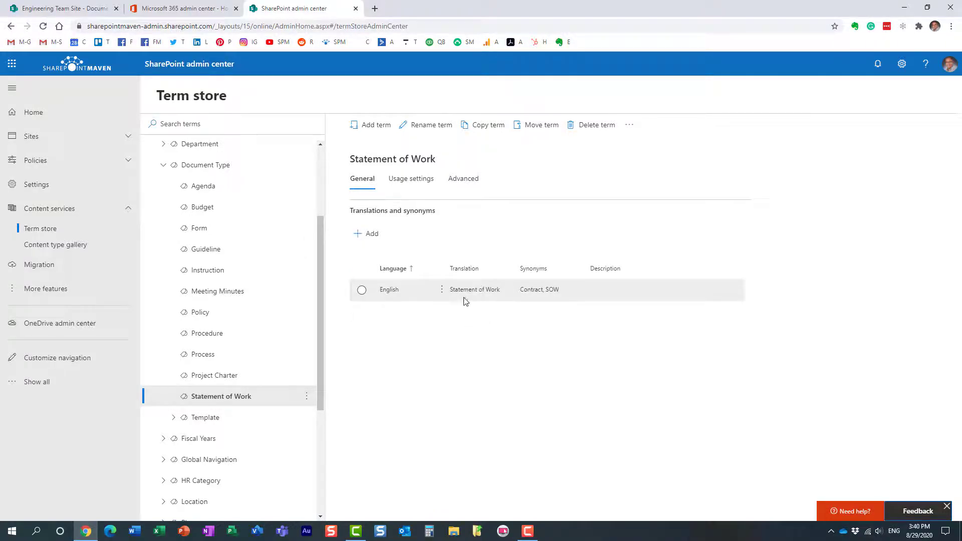
mouse_move(531, 281)
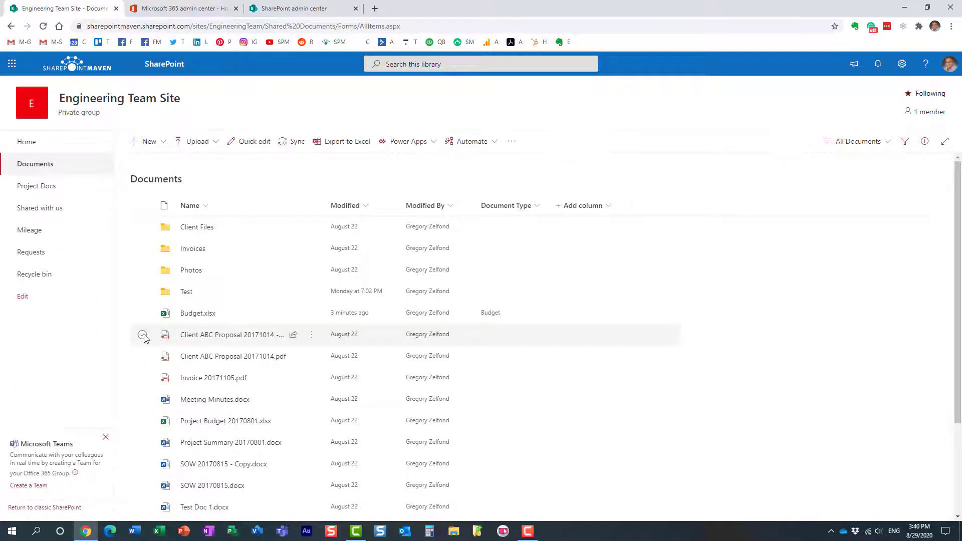
Pick Statement of Work in the proposal copy's Document Type list, then cancel without applying
click(142, 334)
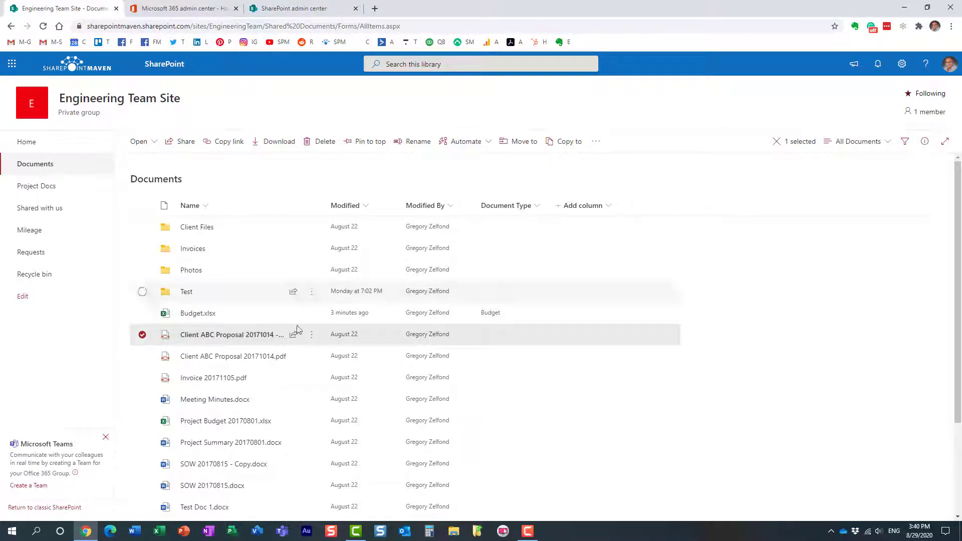
click(925, 141)
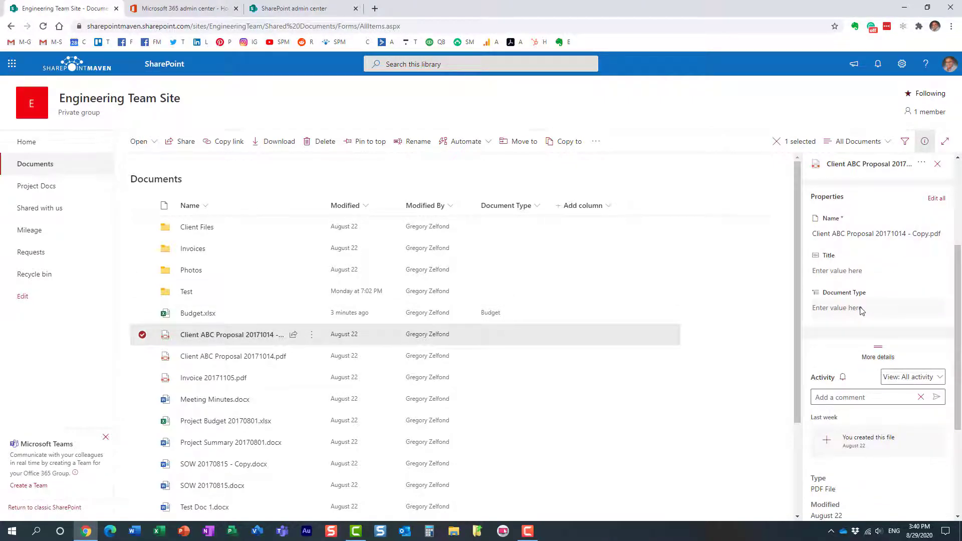
click(865, 307)
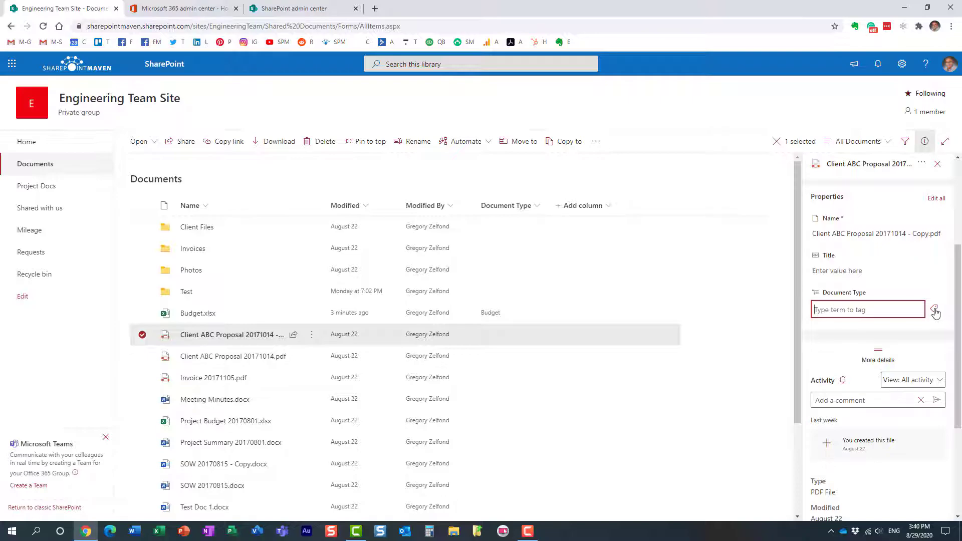
click(934, 309)
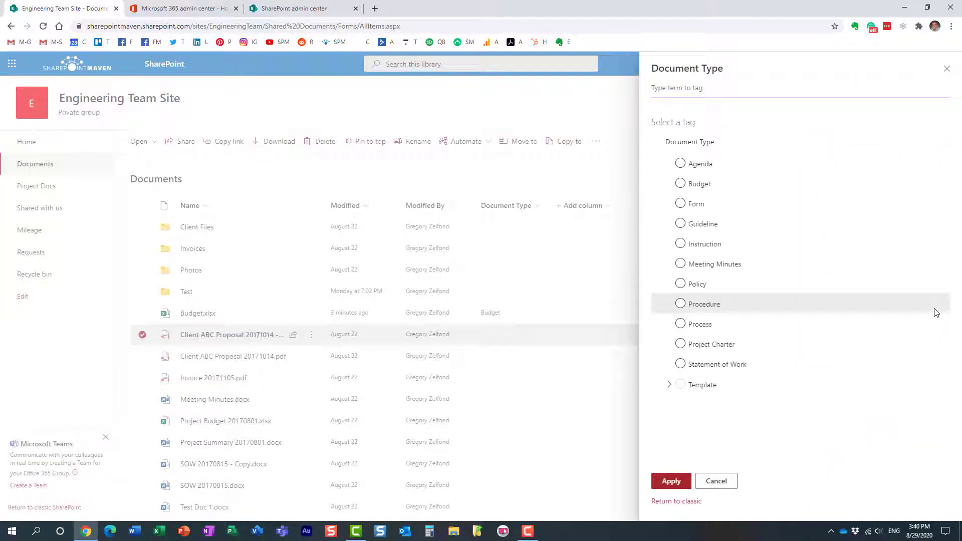
mouse_move(726, 368)
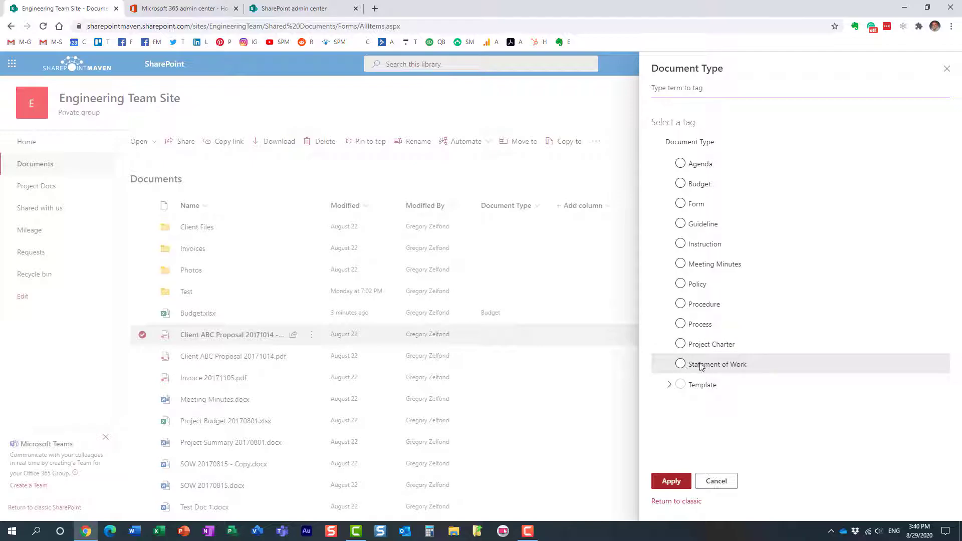
click(680, 363)
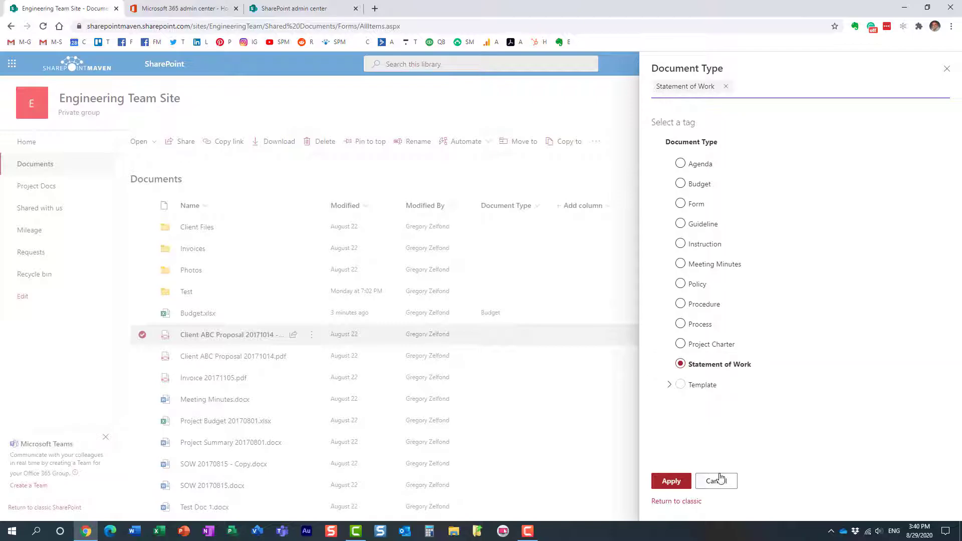
click(713, 480)
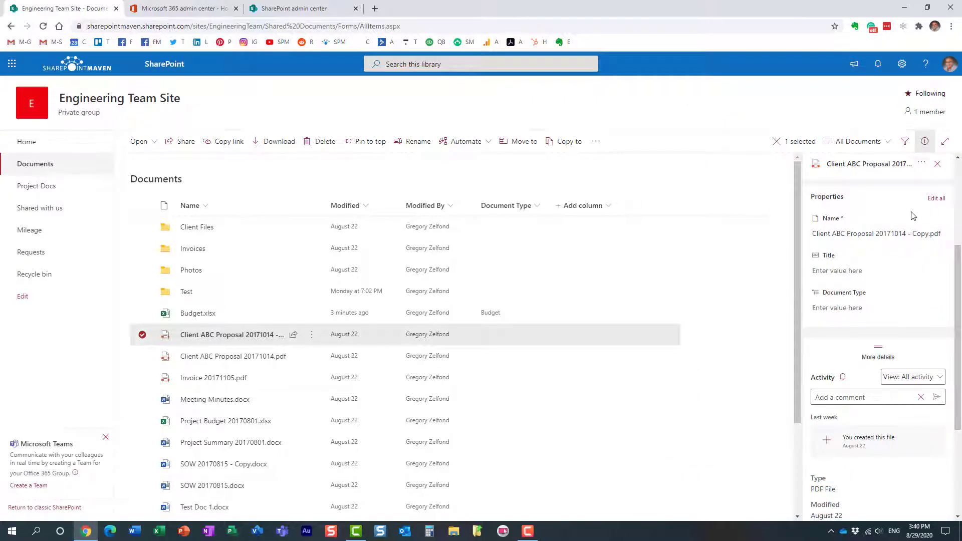
click(865, 307)
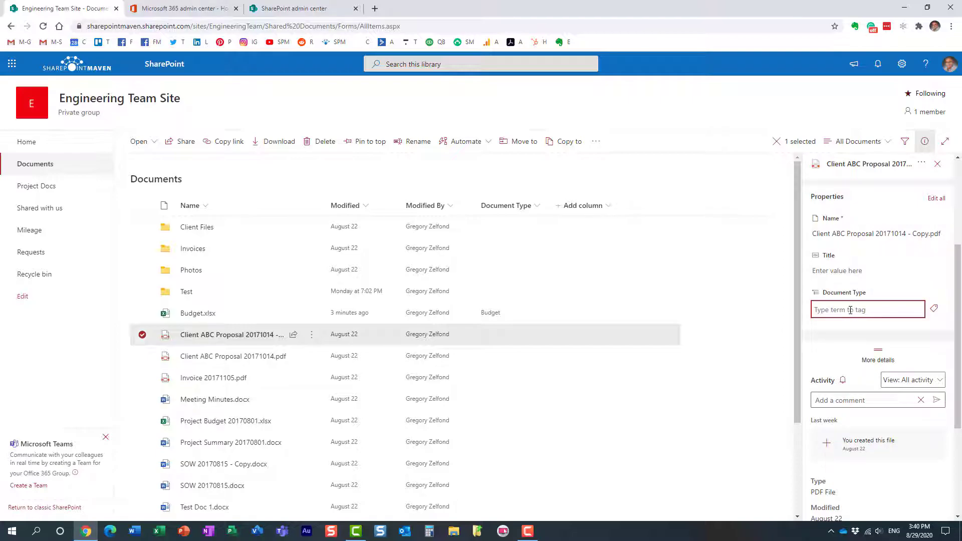
text(Statement of Work)
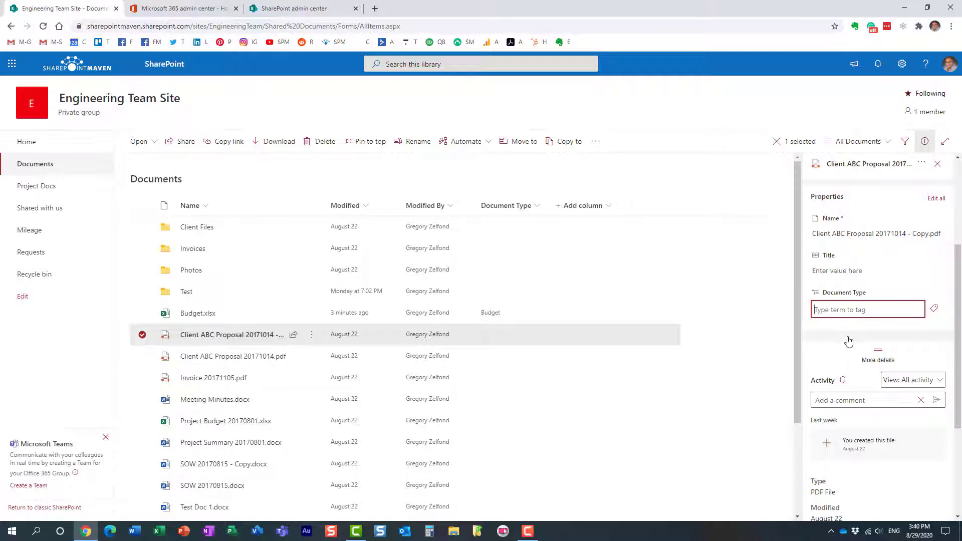
text(S)
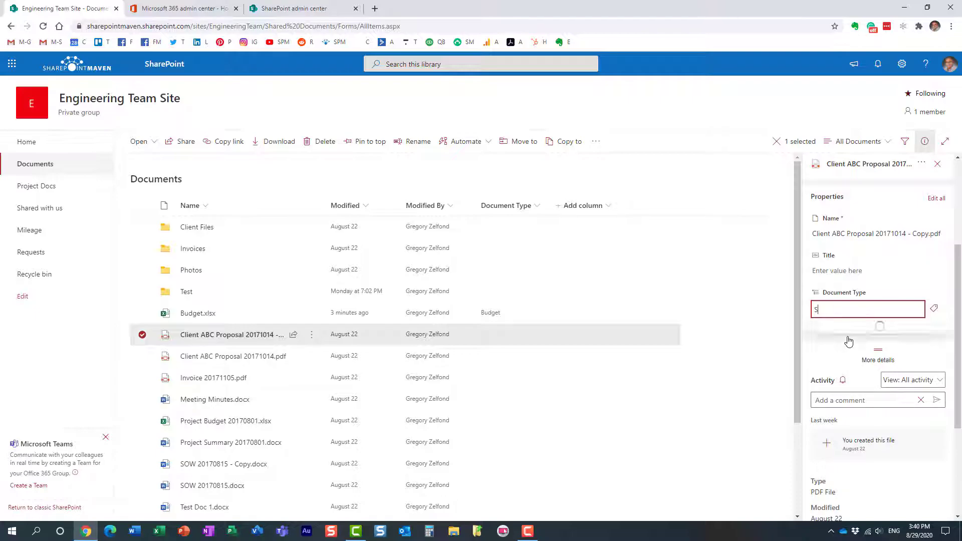
text(OW)
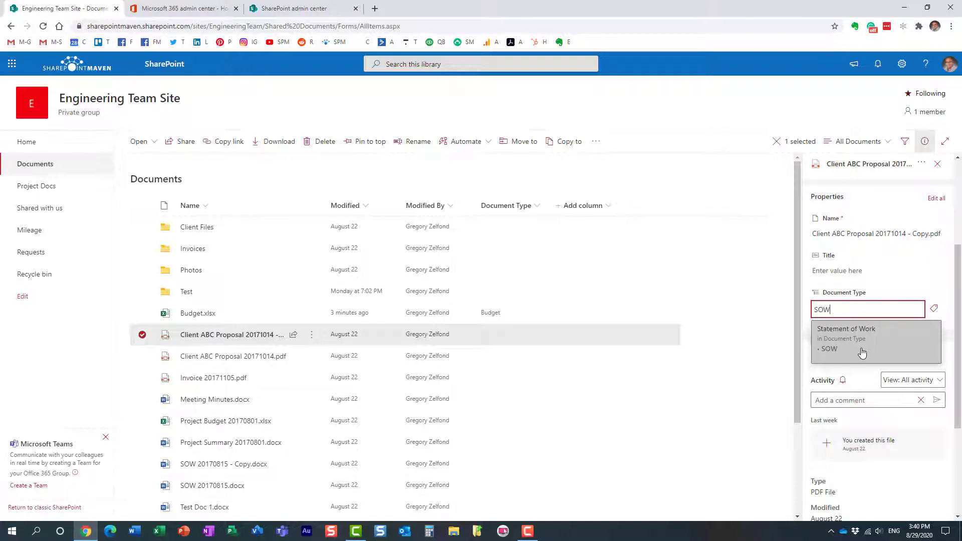
mouse_move(845, 358)
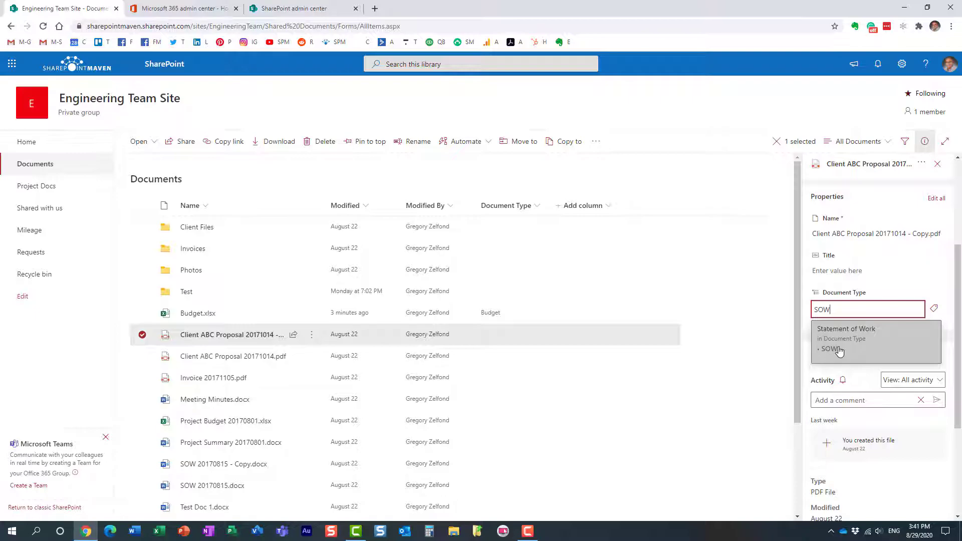
click(845, 333)
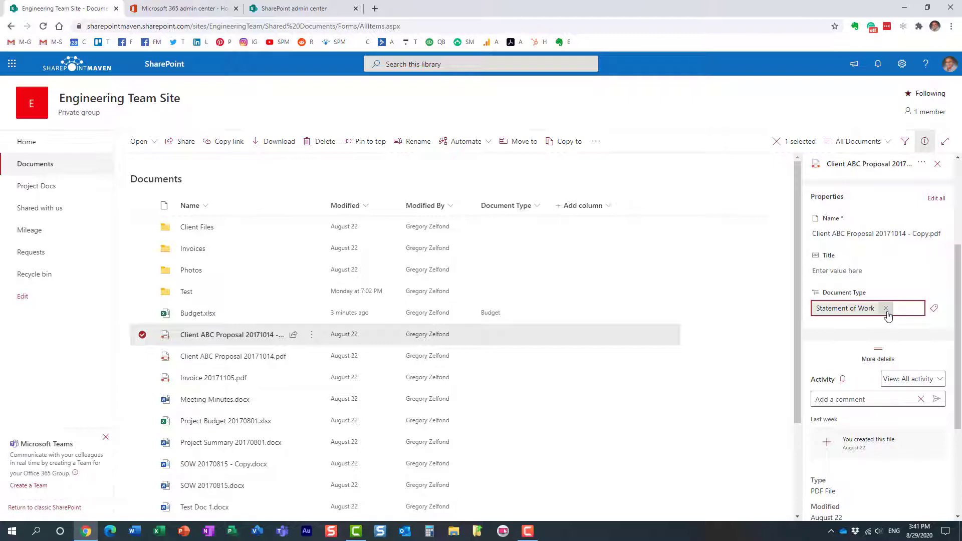
click(886, 308)
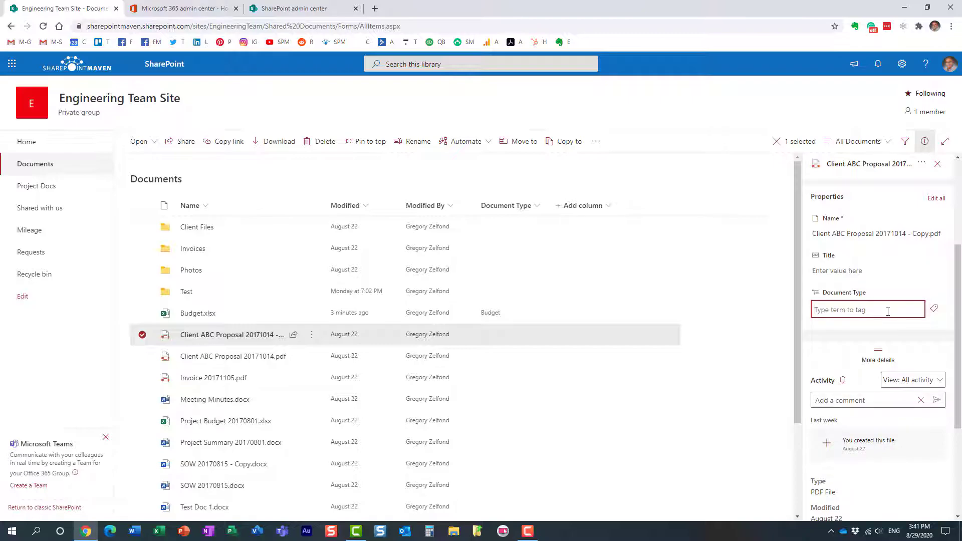
Type 'contr' in Document Type to surface Statement of Work via the Contract synonym
text(contr)
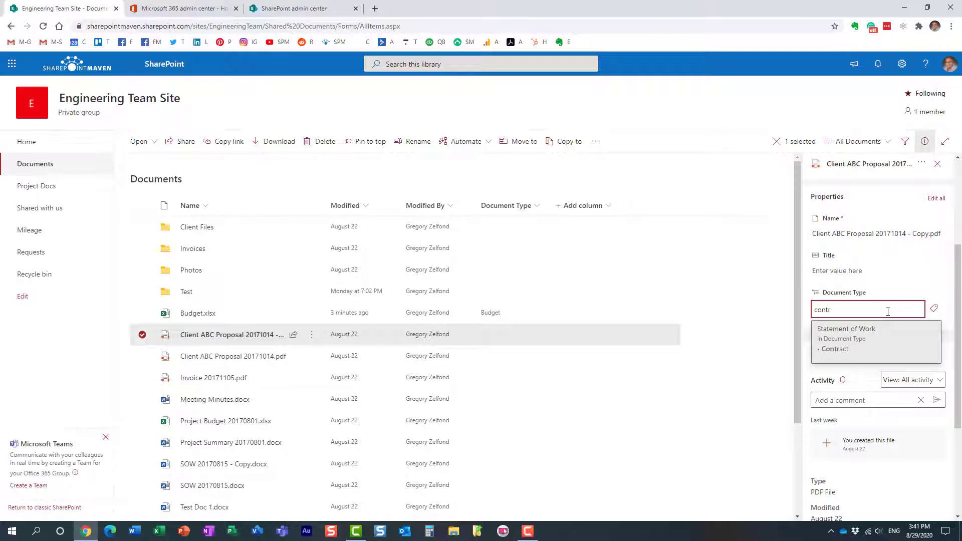
mouse_move(871, 353)
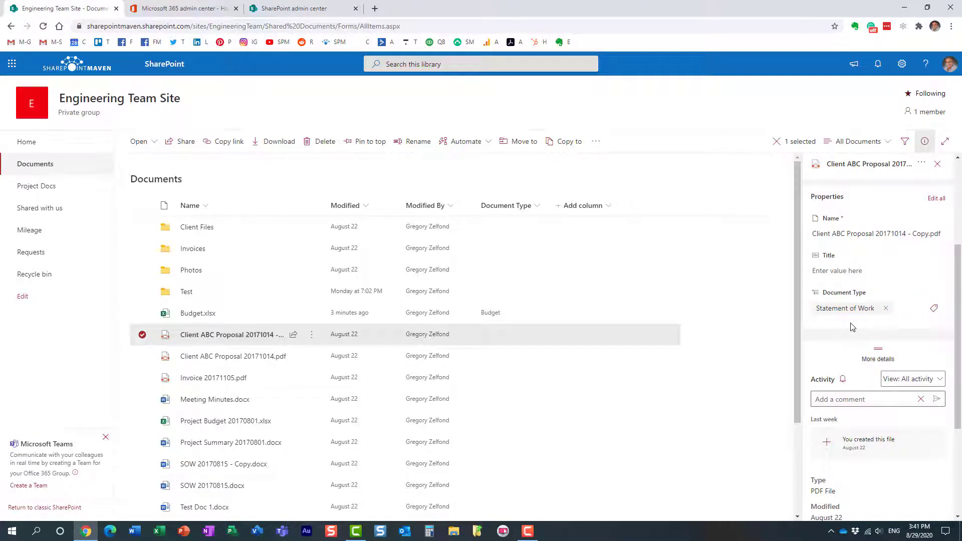
mouse_move(856, 292)
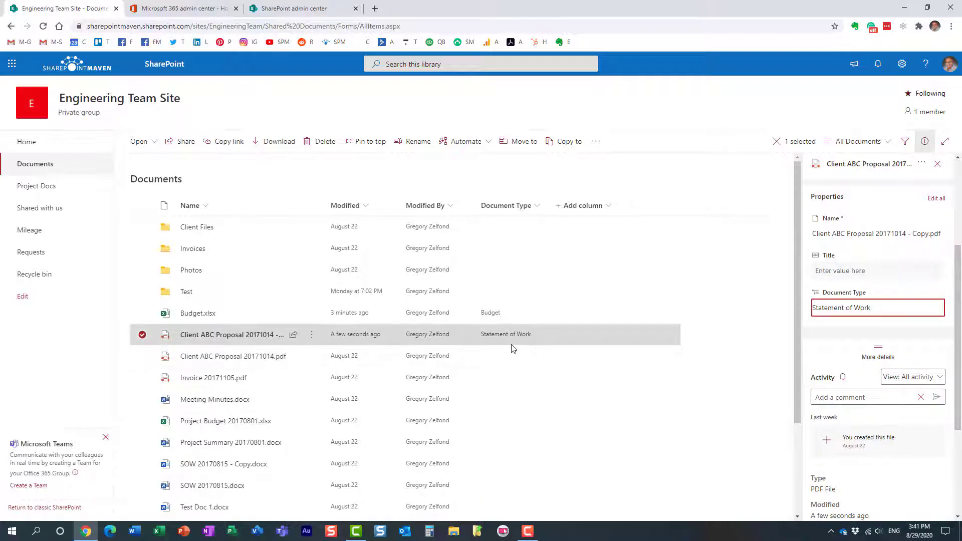
mouse_move(567, 345)
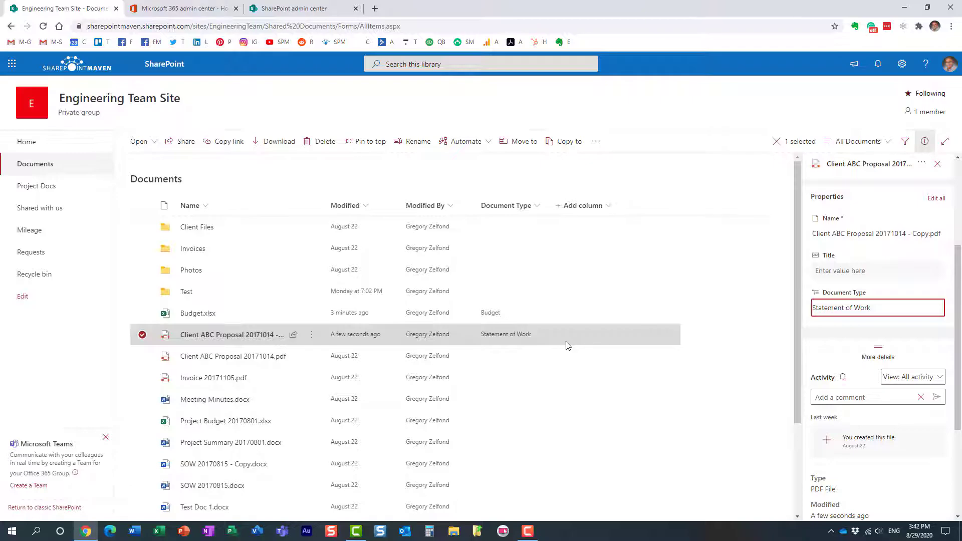
Dismiss the Add column menu and close the library details pane
click(582, 205)
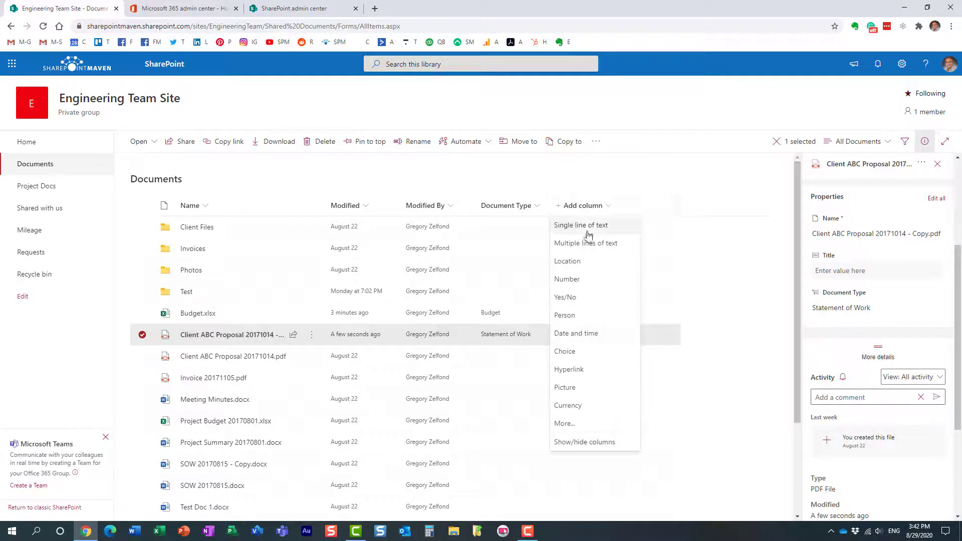
mouse_move(568, 369)
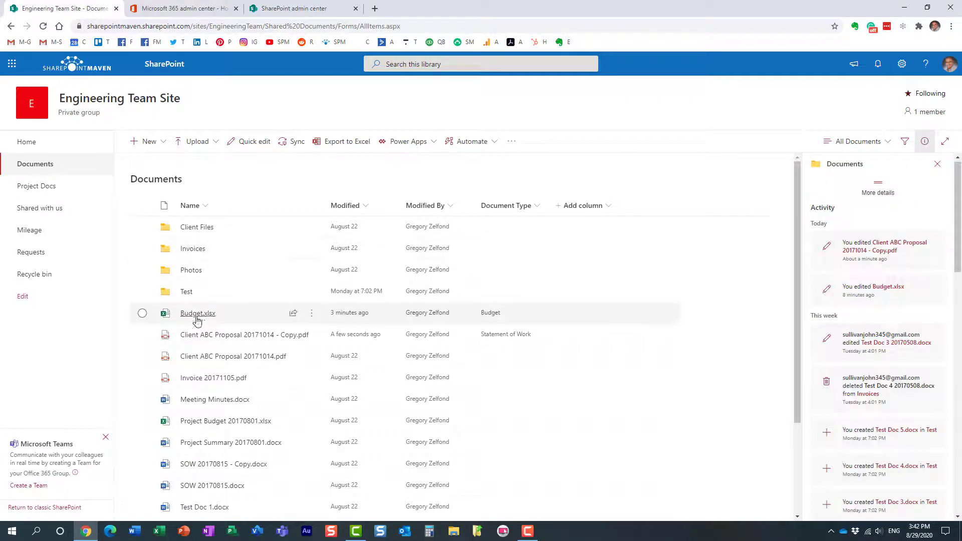
mouse_move(561, 377)
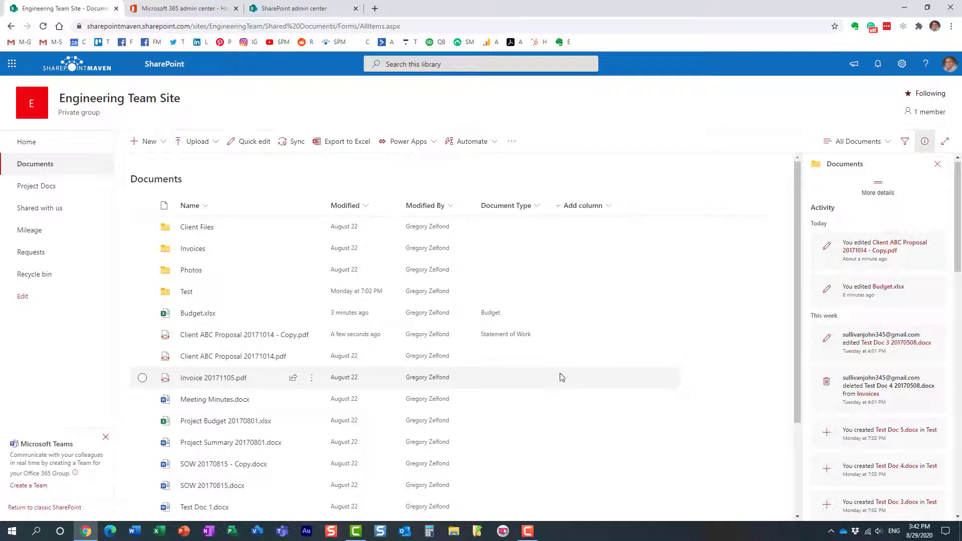
click(937, 164)
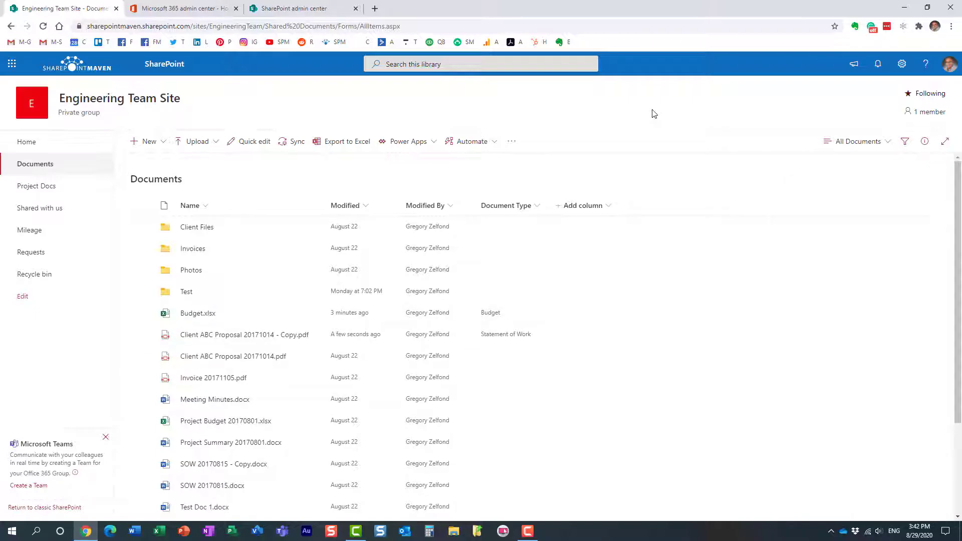